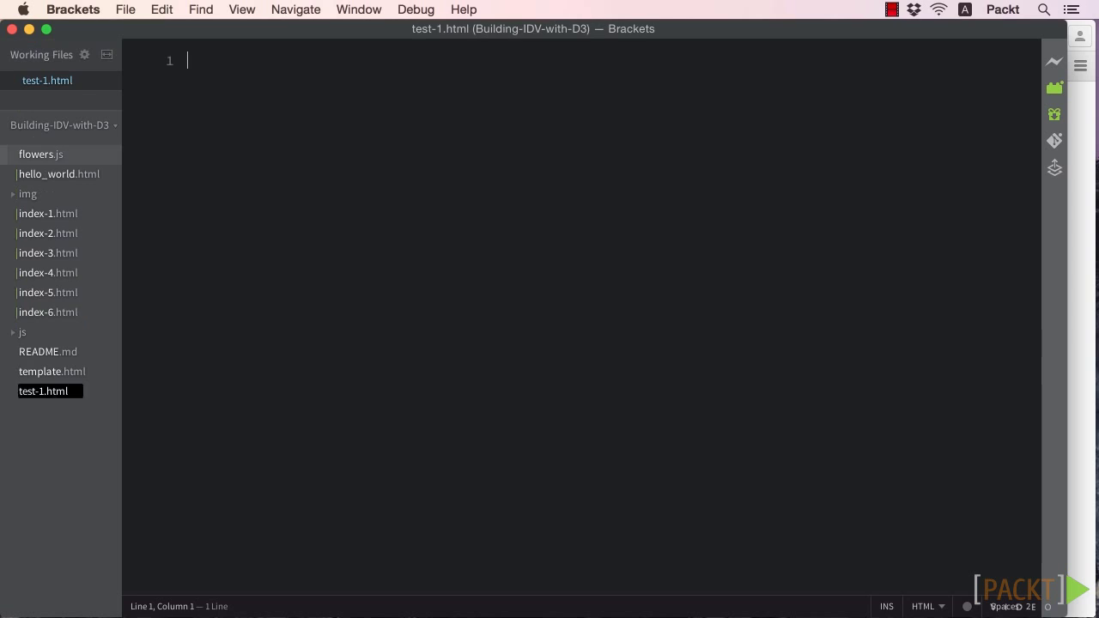
- Copy the whole template.html contents into test-1.html
{"action": "left_click", "coordinate": [52, 371]}
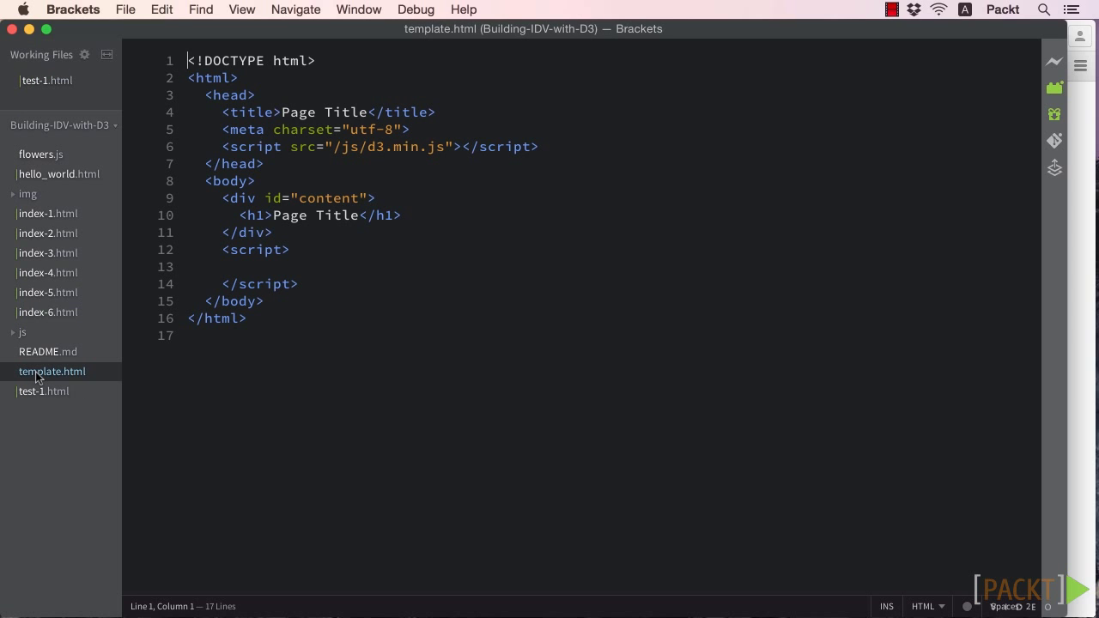
{"action": "key", "text": "cmd+a"}
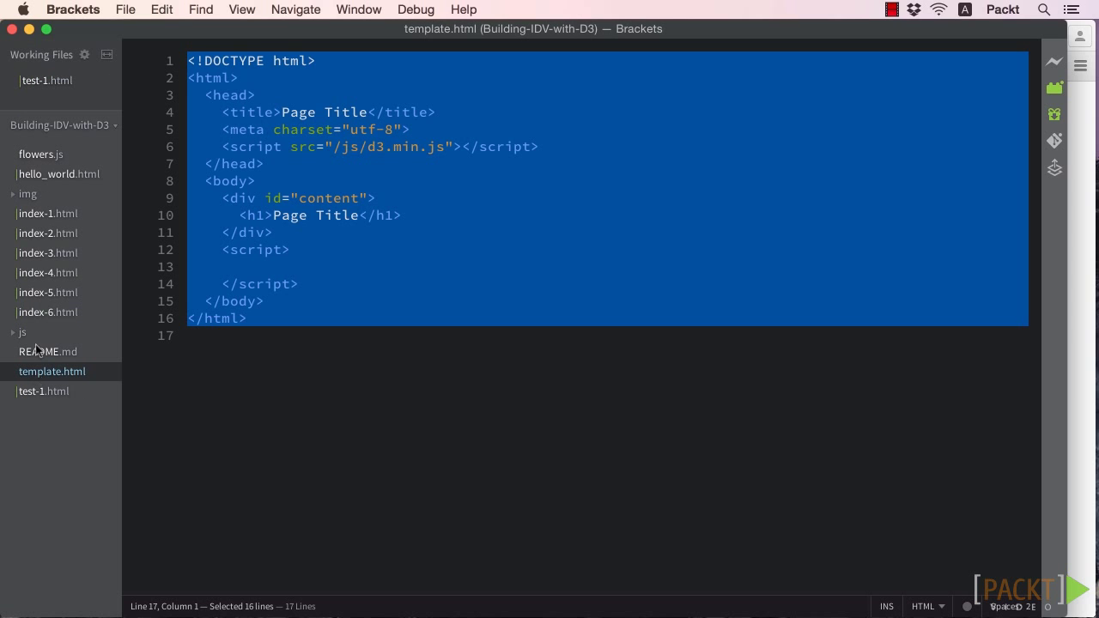
{"action": "left_click", "coordinate": [47, 80]}
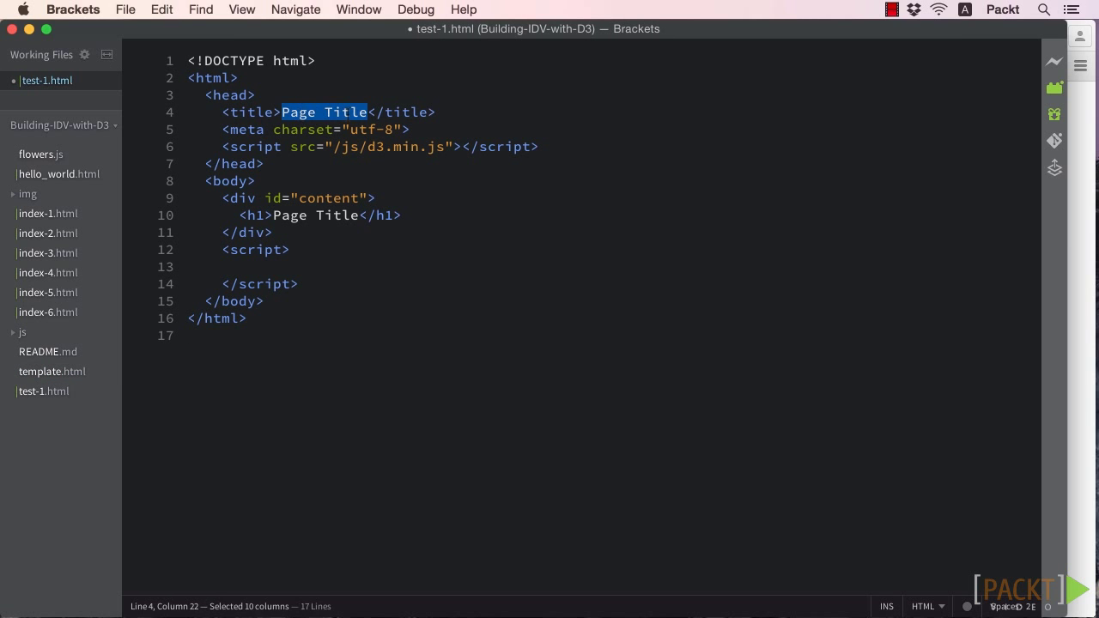
- Title the page 'Playing with Transitions' and add D3 code drawing a red square on an SVG
{"action": "type", "text": "Playing with Transitions"}
{"action": "type", "text": "<div id=\"canvas\"></div>"}
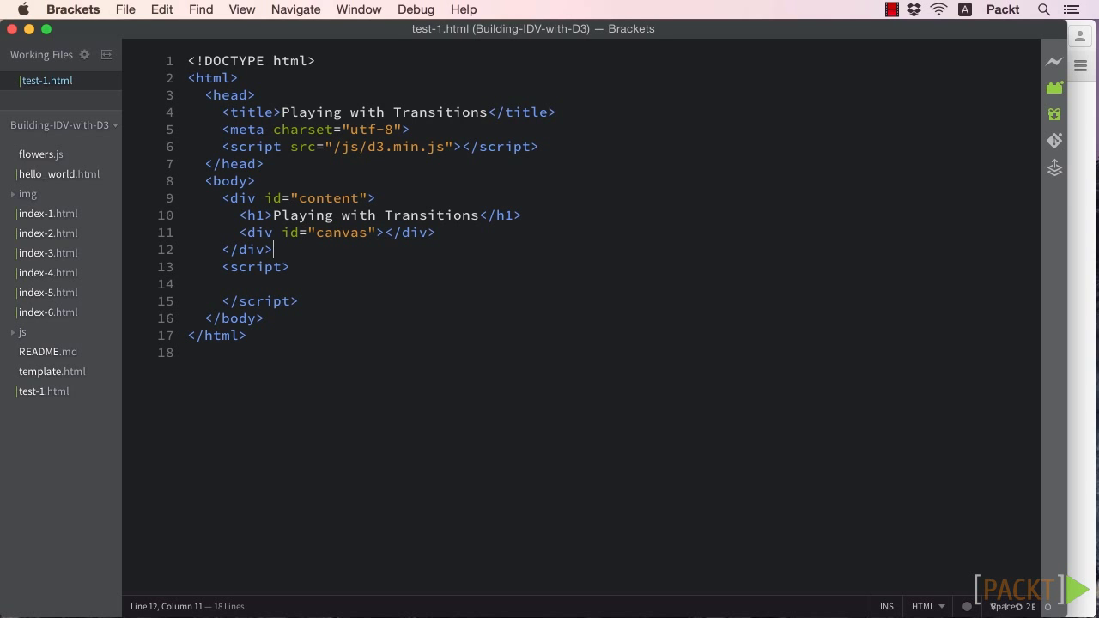
{"action": "type", "text": "var"}
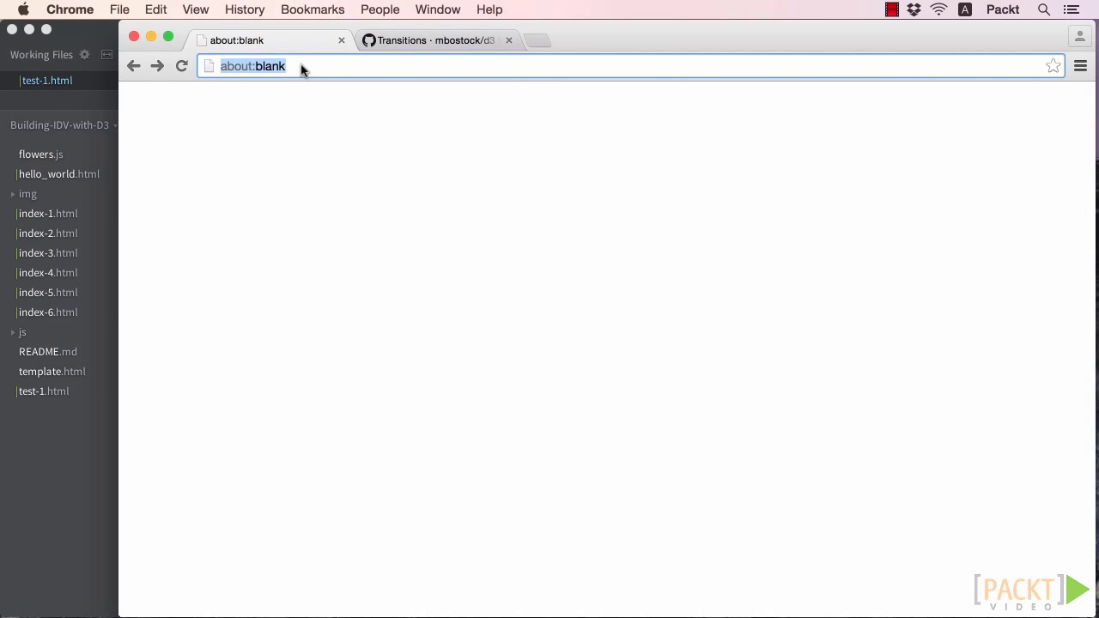
{"action": "type", "text": "http://localhost:8000/tes"}
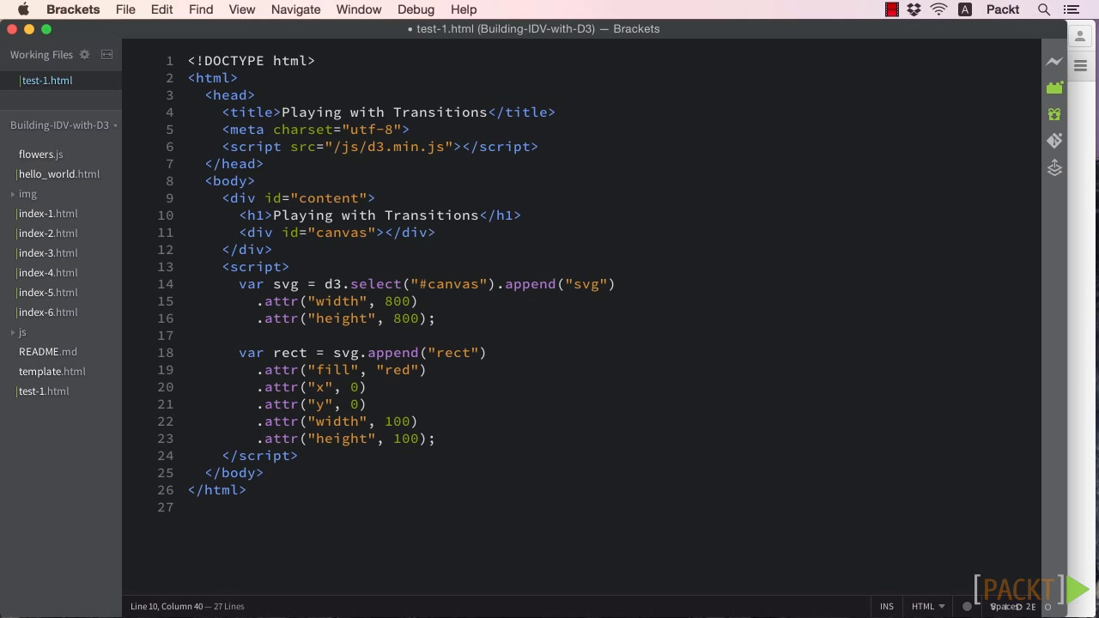
- Add a <button id="transform">Transform!</button> to the page
{"action": "type", "text": "<button"}
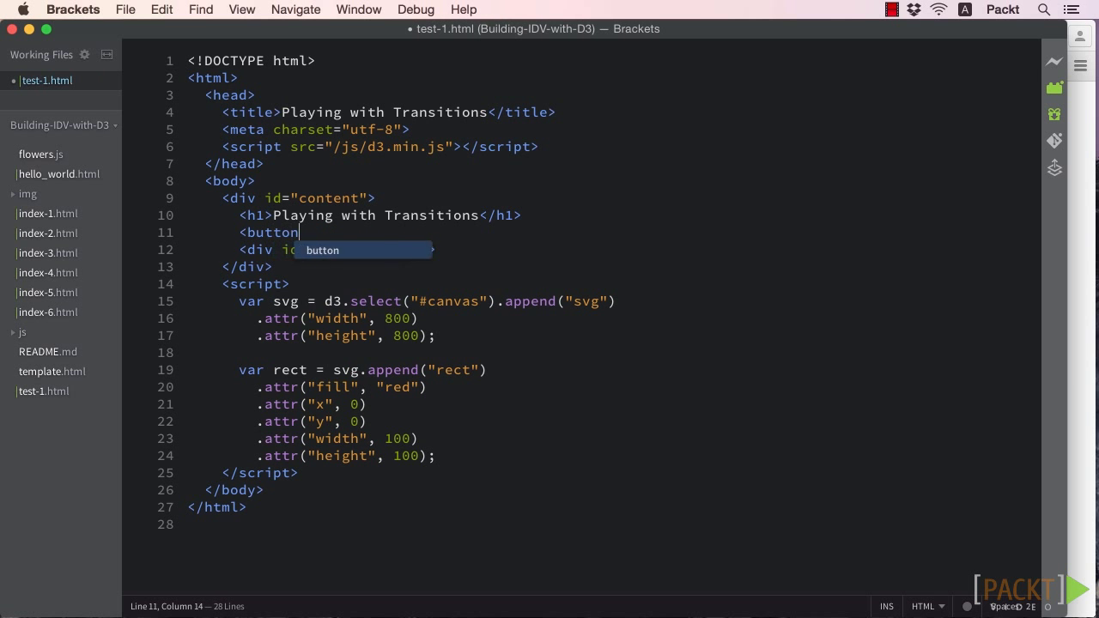
{"action": "type", "text": "id=\"transform\"></button>"}
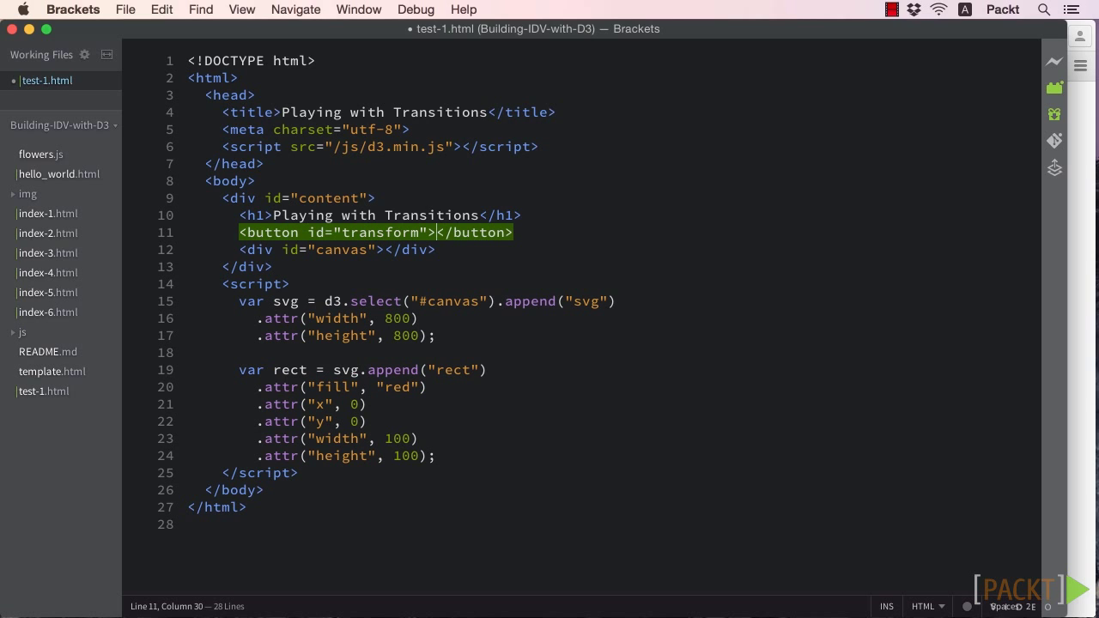
{"action": "type", "text": "Transform"}
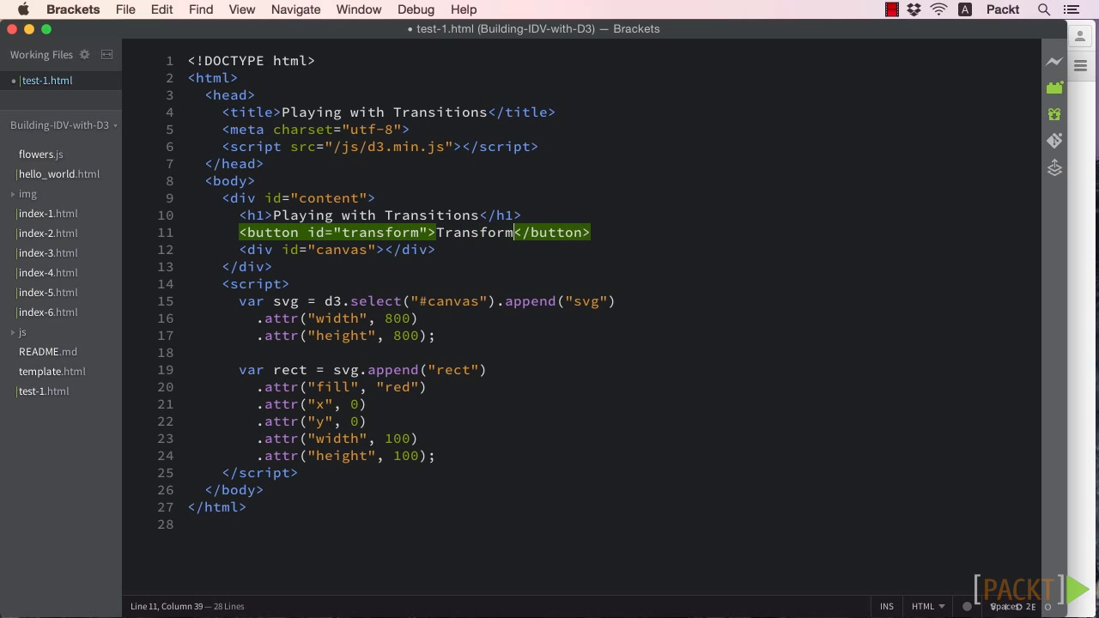
{"action": "type", "text": "!"}
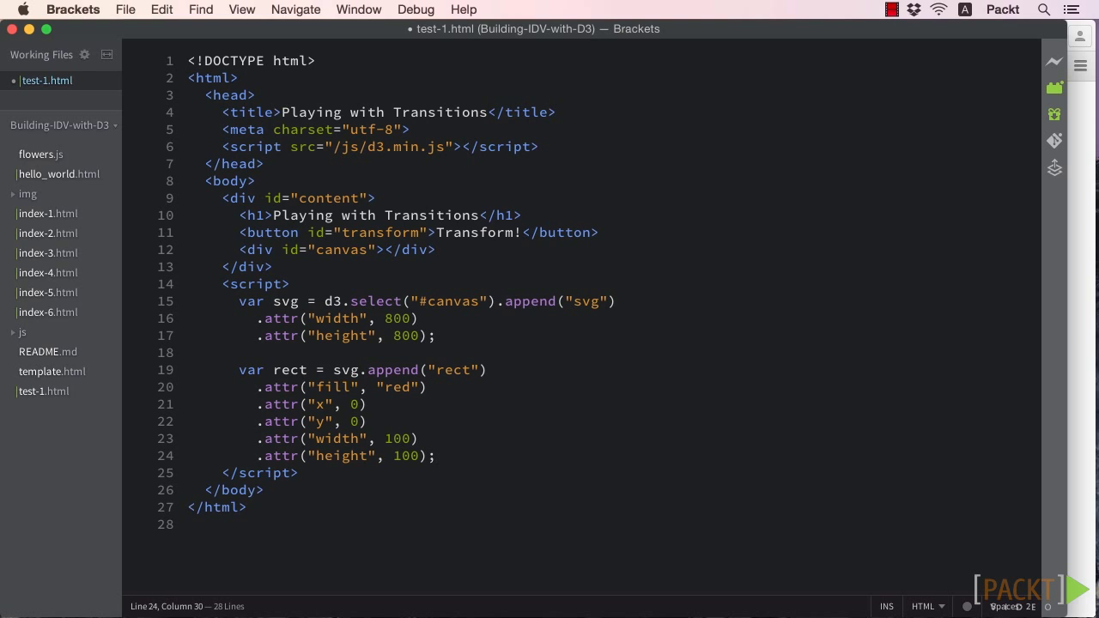
- Add a click handler setting the rect's x to 400, save, and test the button
{"action": "type", "text": "d3.select(\"button\").on(\"click\", function() {"}
{"action": "type", "text": "rect.attr(\"x\", 400);"}
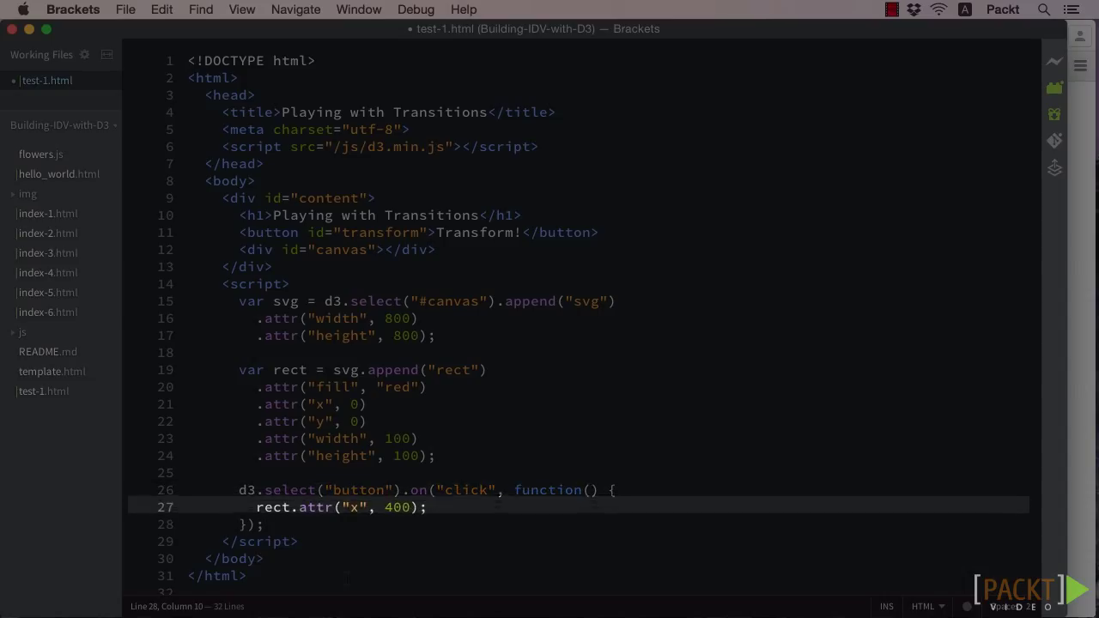
{"action": "key", "text": "cmd+s"}
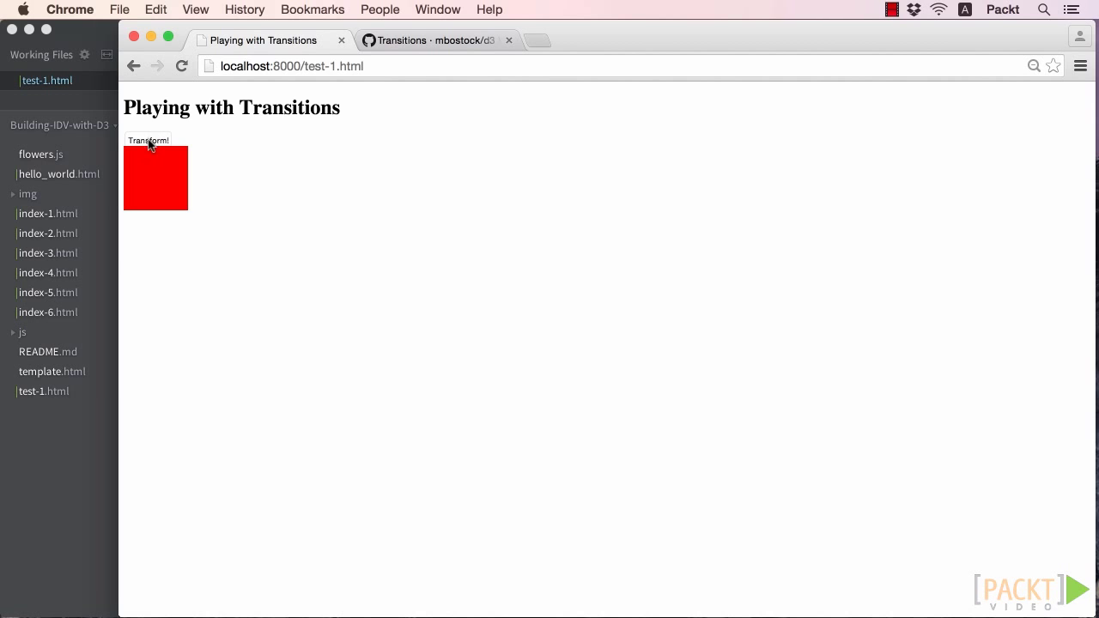
{"action": "left_click", "coordinate": [148, 140]}
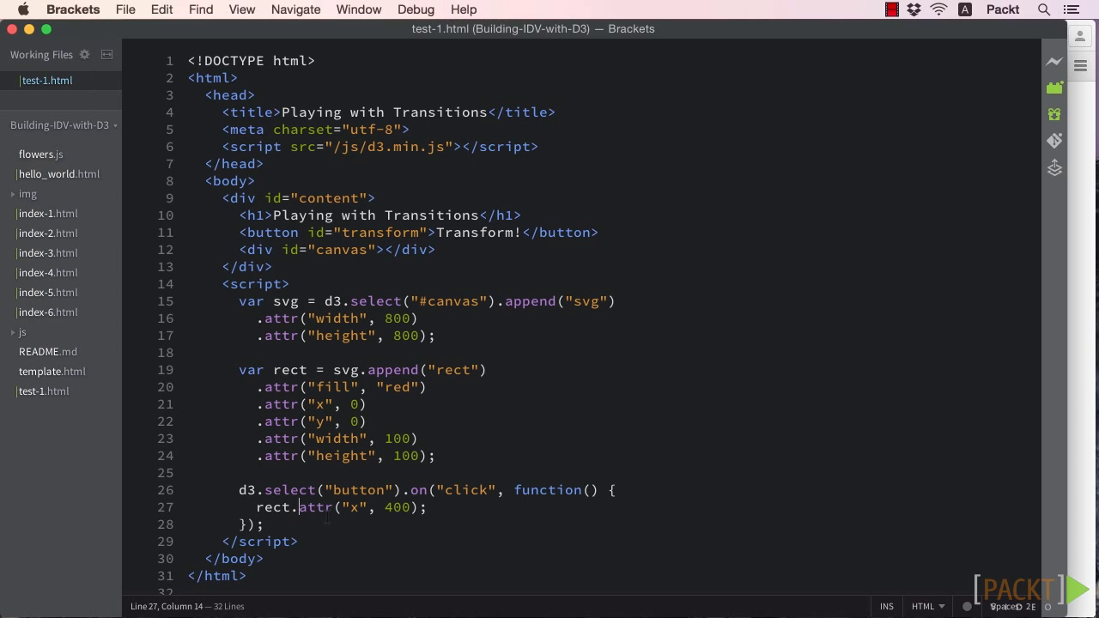
- Insert .transition() before .attr("x", 400) in the click handler
{"action": "type", "text": ".transiti"}
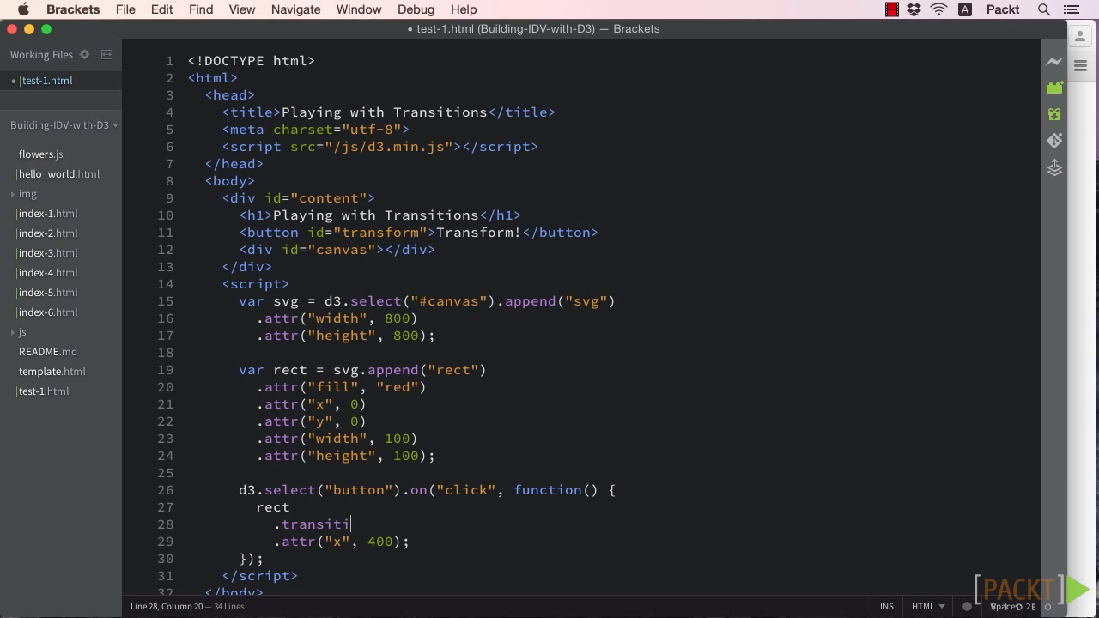
{"action": "type", "text": "on()"}
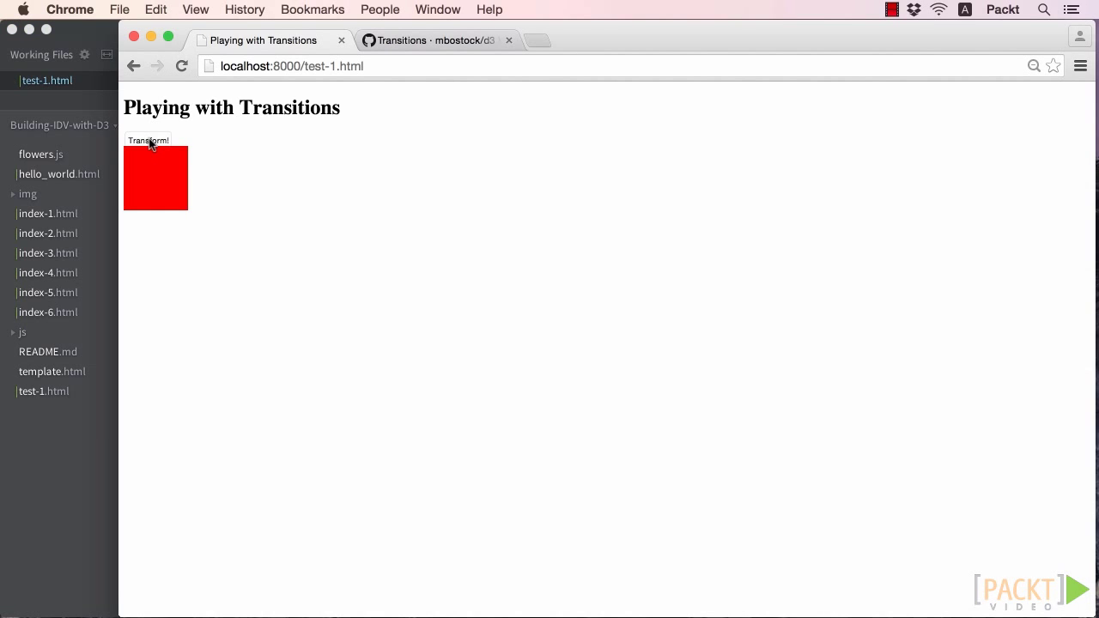
- Run Transform! and inspect the rect's x, y, width and height in Developer Tools
{"action": "left_click", "coordinate": [148, 140]}
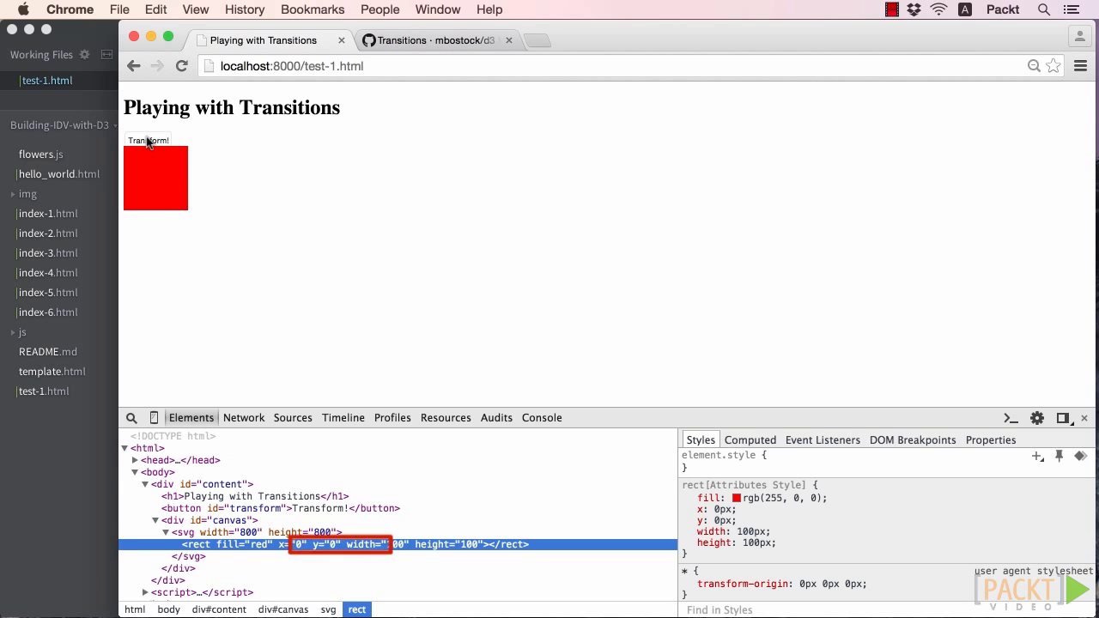
{"action": "left_click", "coordinate": [147, 140]}
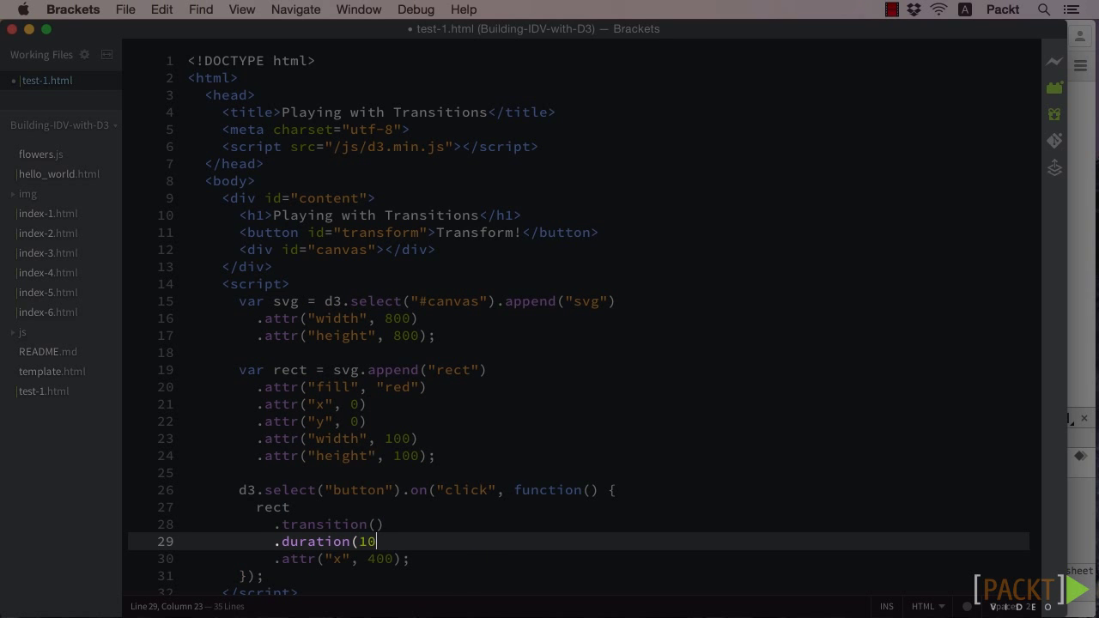
- Set the transition duration to 1000 ms, save, and begin a delay call on a new line
{"action": "type", "text": "00)"}
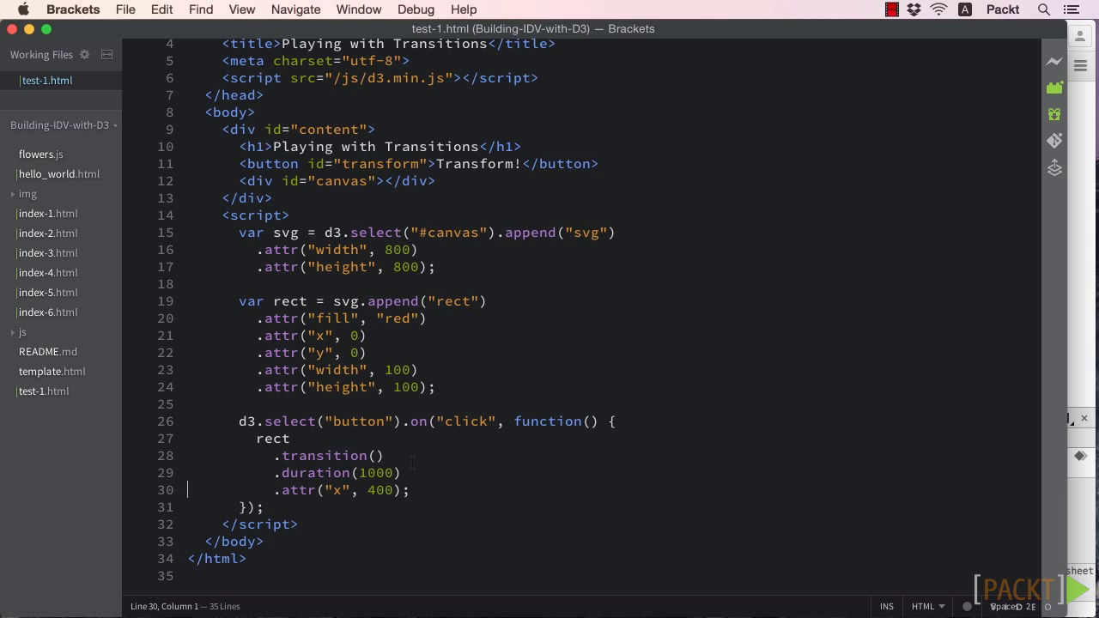
{"action": "key", "text": "enter"}
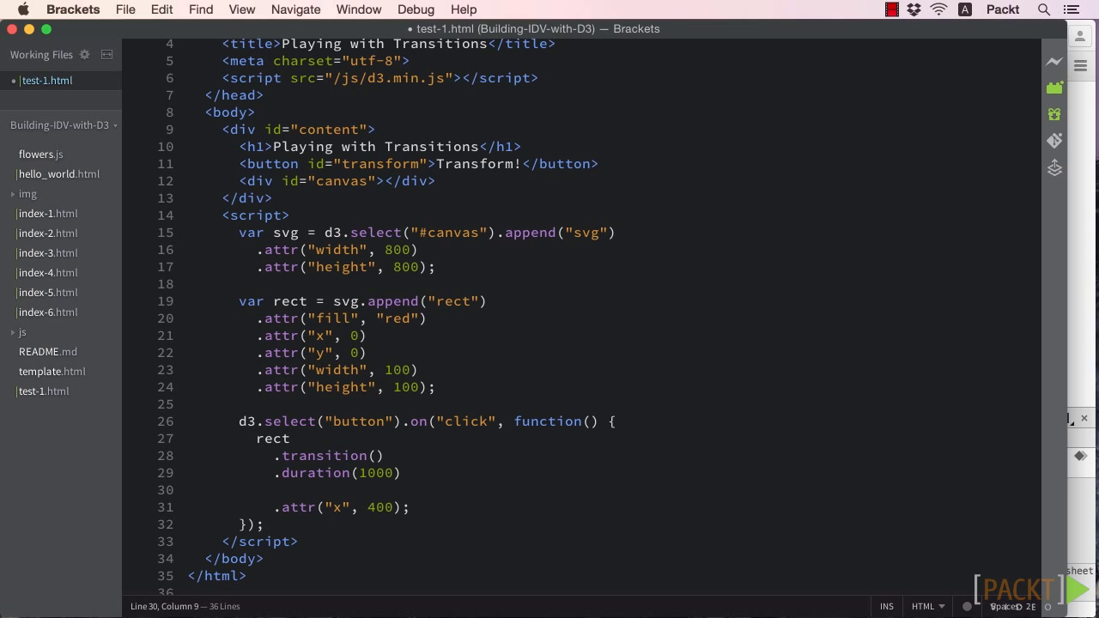
{"action": "type", "text": ".del"}
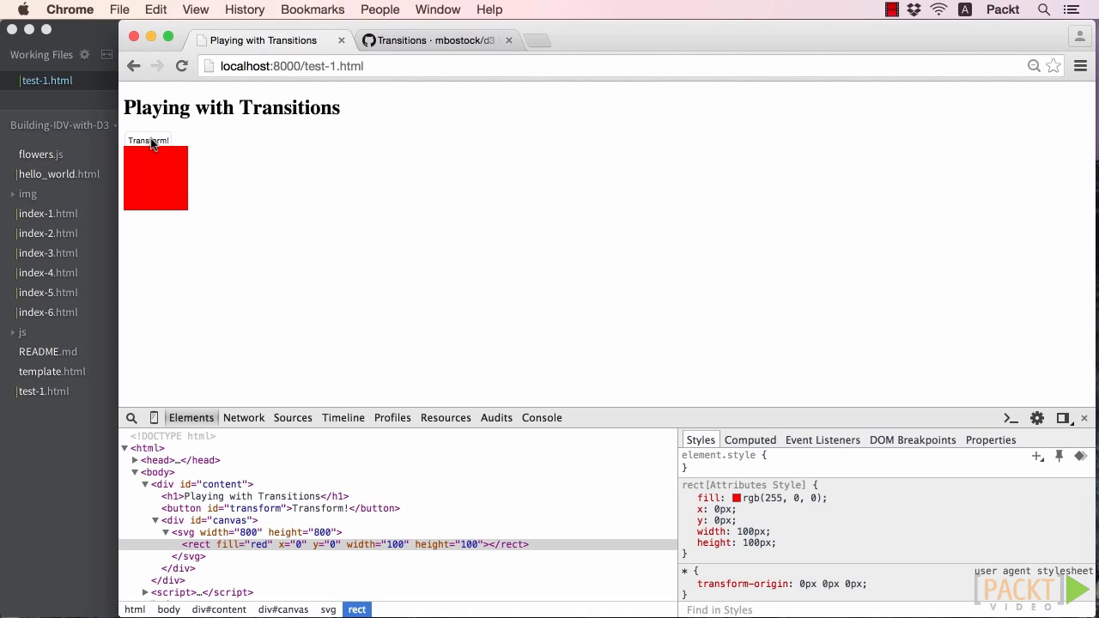
- Run Transform! and watch the square slide right as its x attribute changes
{"action": "left_click", "coordinate": [147, 140]}
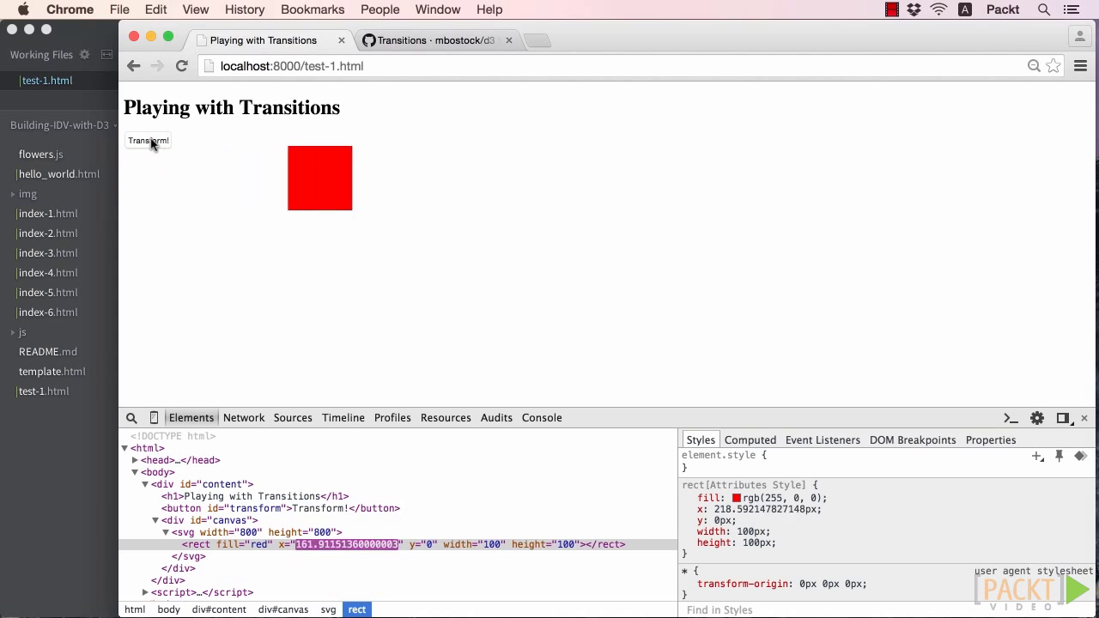
{"action": "left_click", "coordinate": [147, 140]}
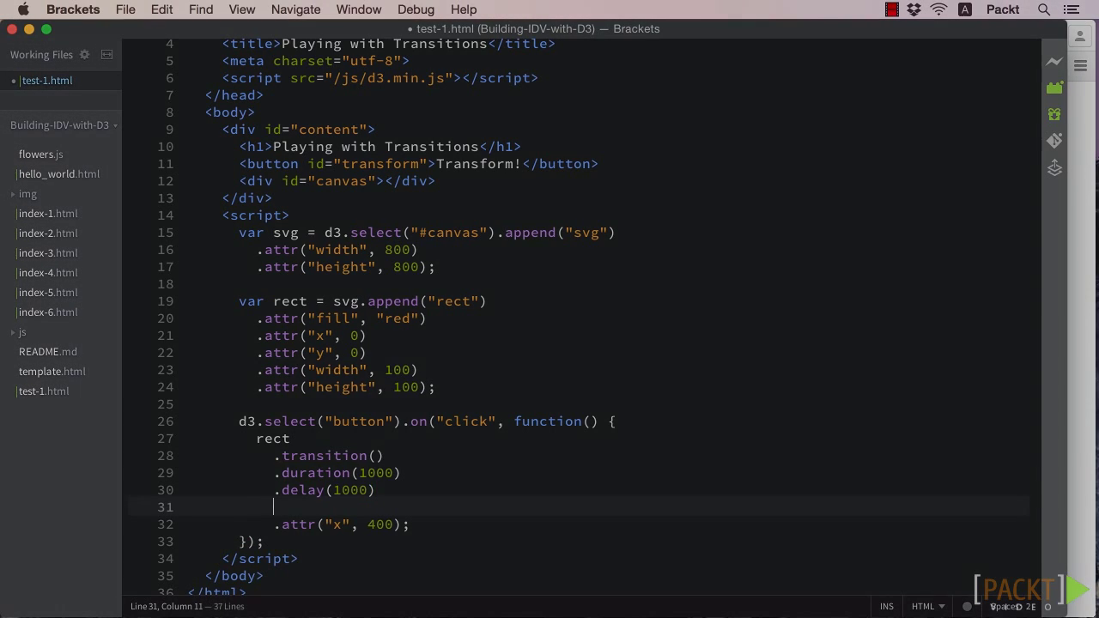
- Add .ease("elastic") to the transition chain and save
{"action": "type", "text": ".ease(\"ela"}
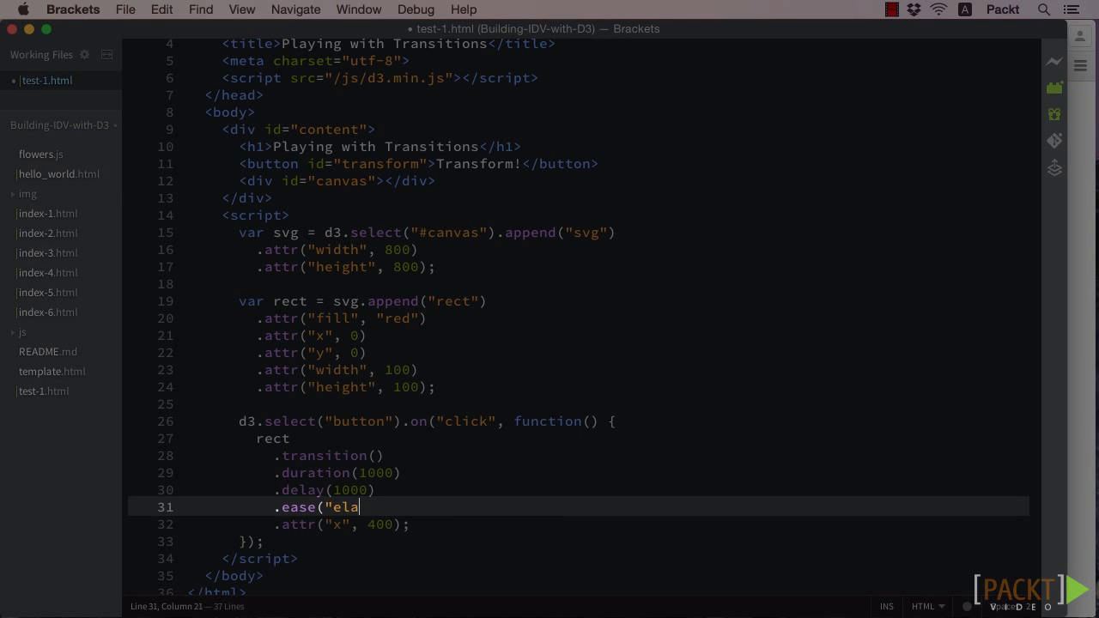
{"action": "type", "text": "stic\")"}
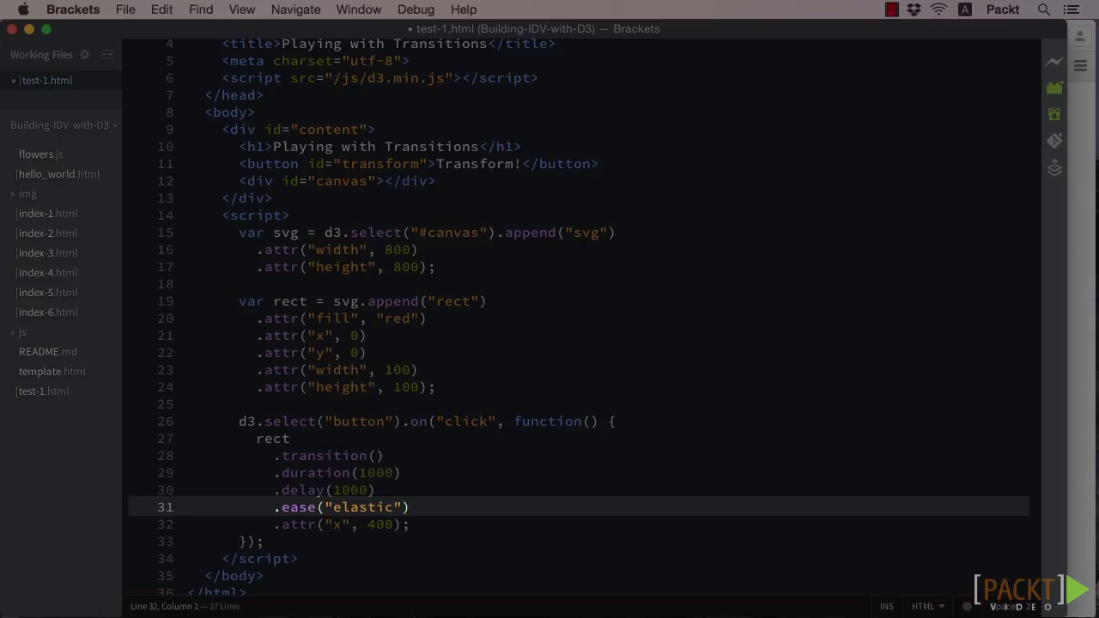
{"action": "left_click", "coordinate": [191, 525]}
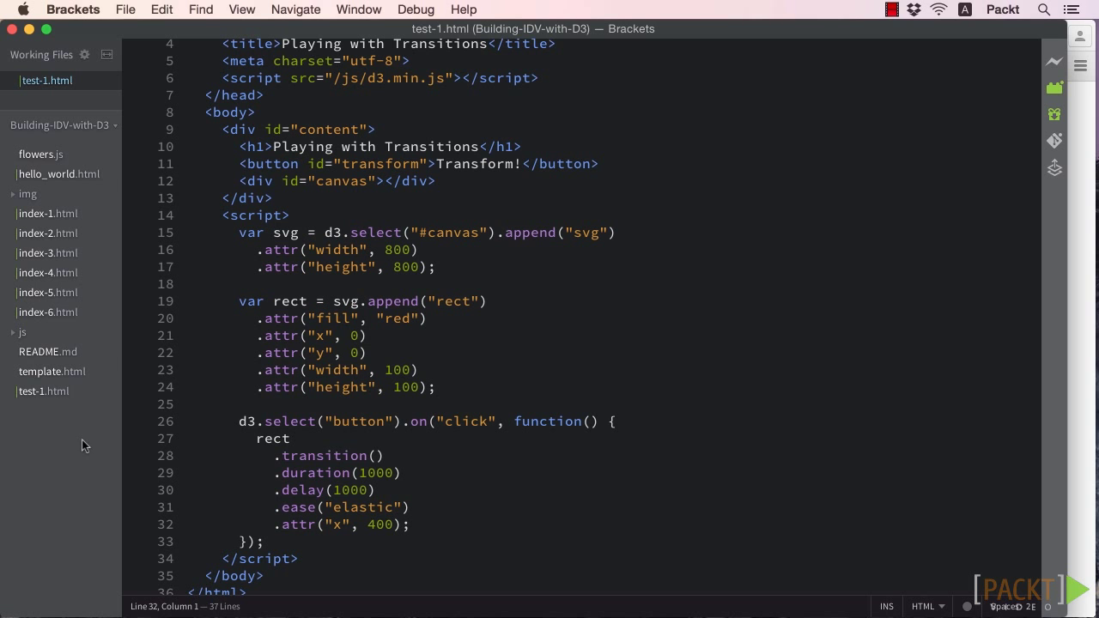
{"action": "mouse_move", "coordinate": [662, 301]}
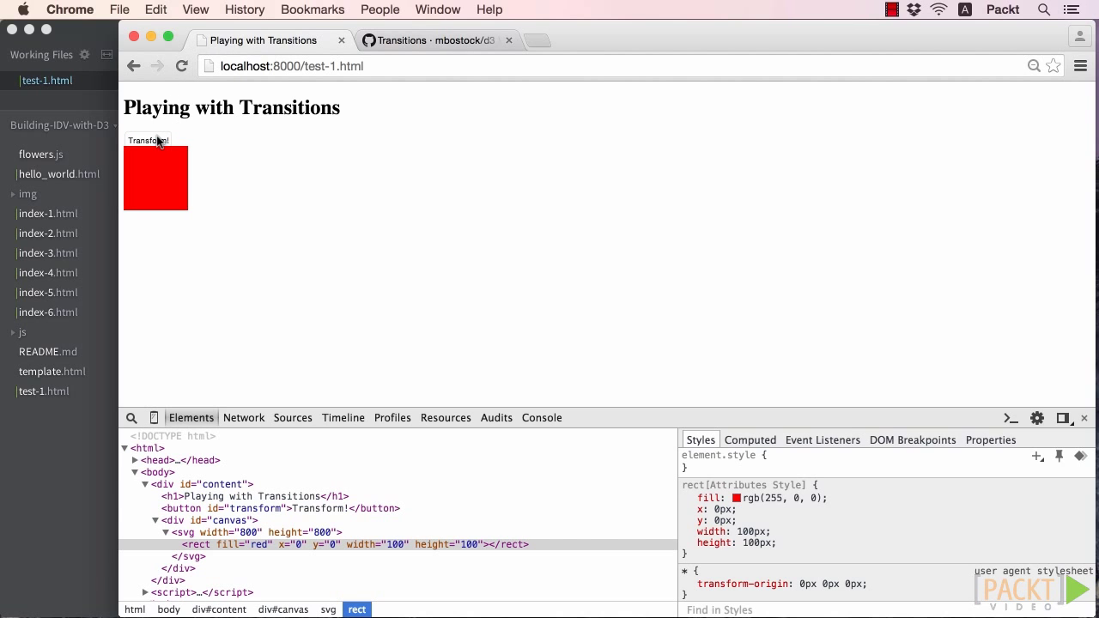
- Run the delayed elastic slide, then add .attr("fill", "green") in the code
{"action": "left_click", "coordinate": [147, 140]}
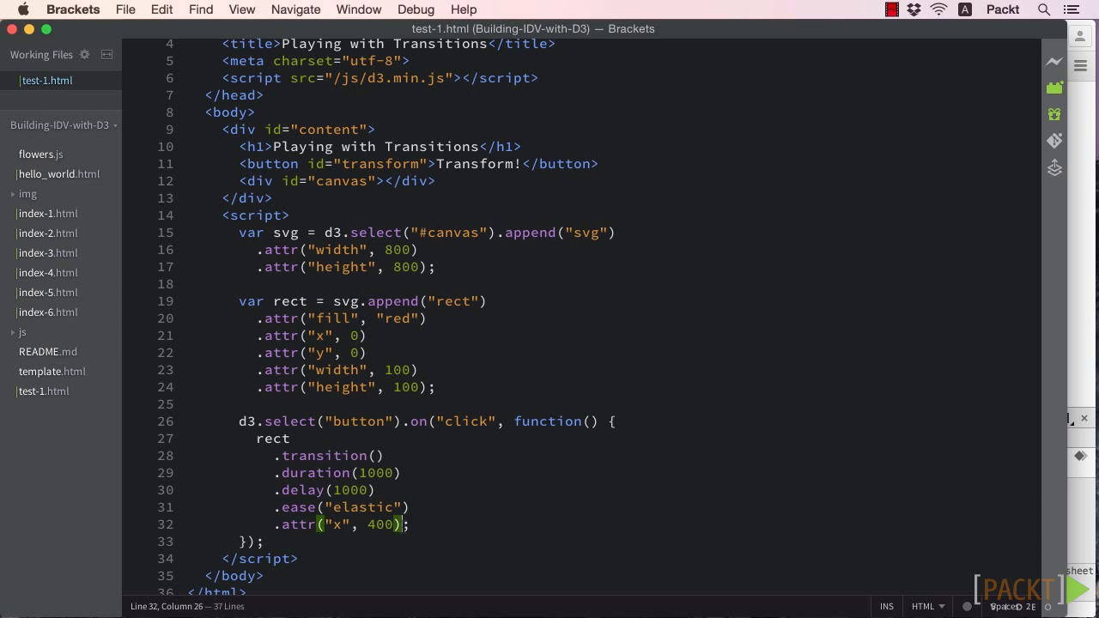
{"action": "type", "text": ".attr(\"fill\", \"green\");"}
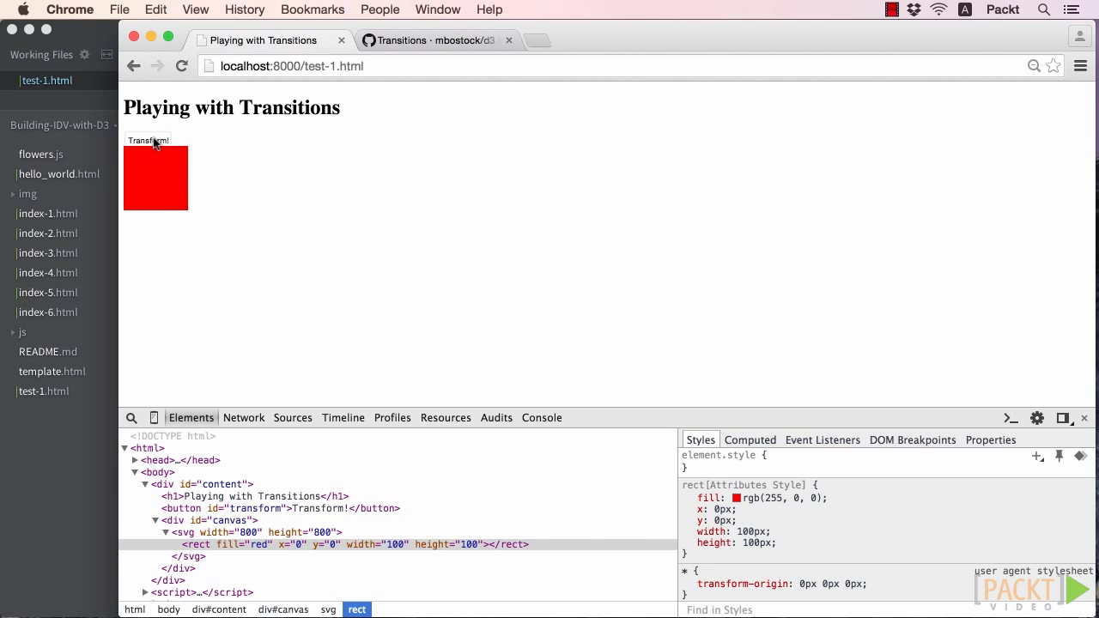
- Run Transform! twice, watching the square slide to about x 400 while staying red
{"action": "left_click", "coordinate": [148, 140]}
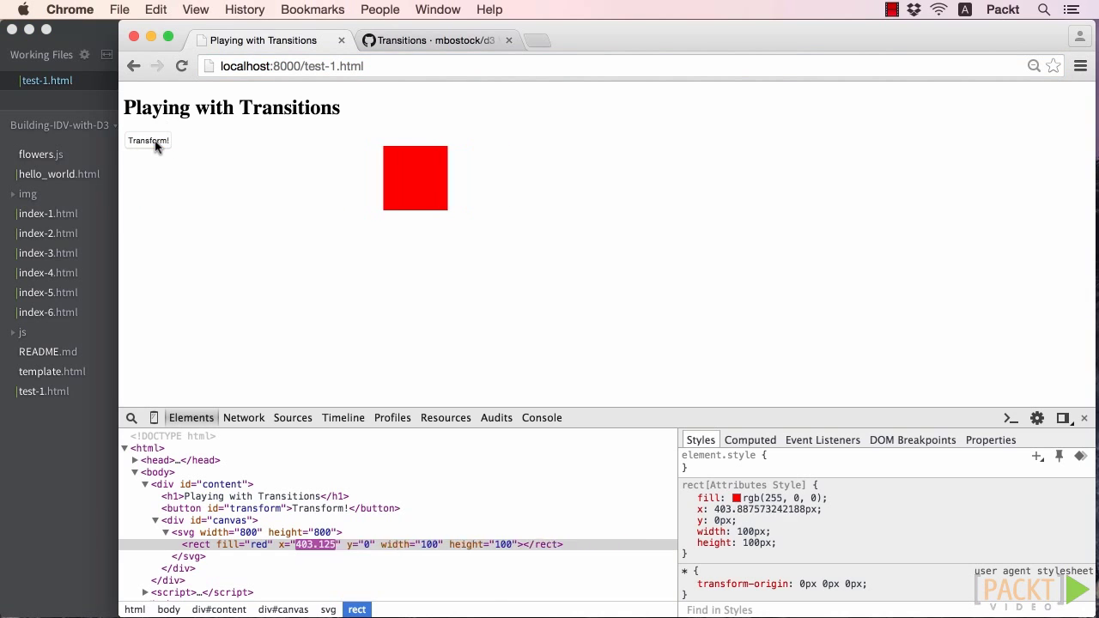
{"action": "left_click", "coordinate": [147, 140]}
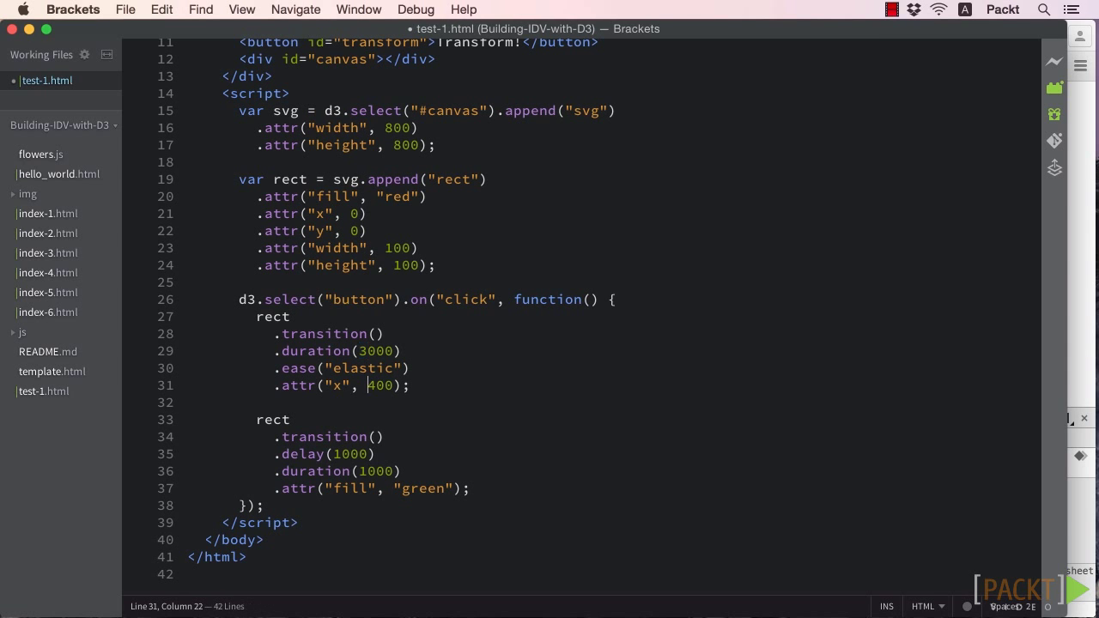
- Chain .each("end") with d3.select(this).transition() so the green fill follows the slide
{"action": "type", "text": ".each;"}
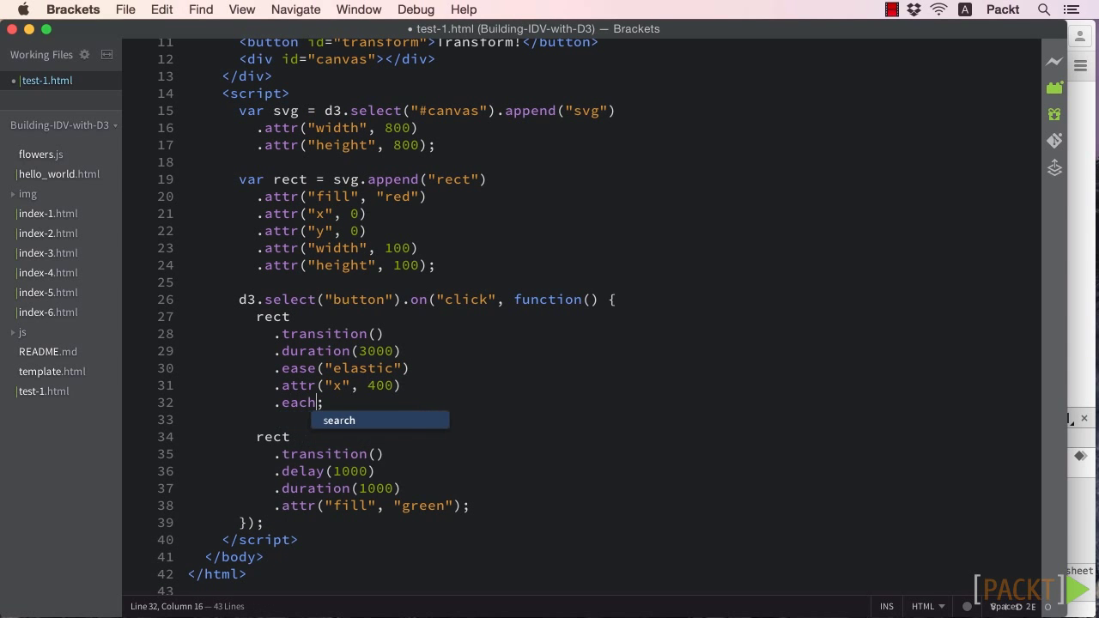
{"action": "type", "text": "(\"end\", function() {"}
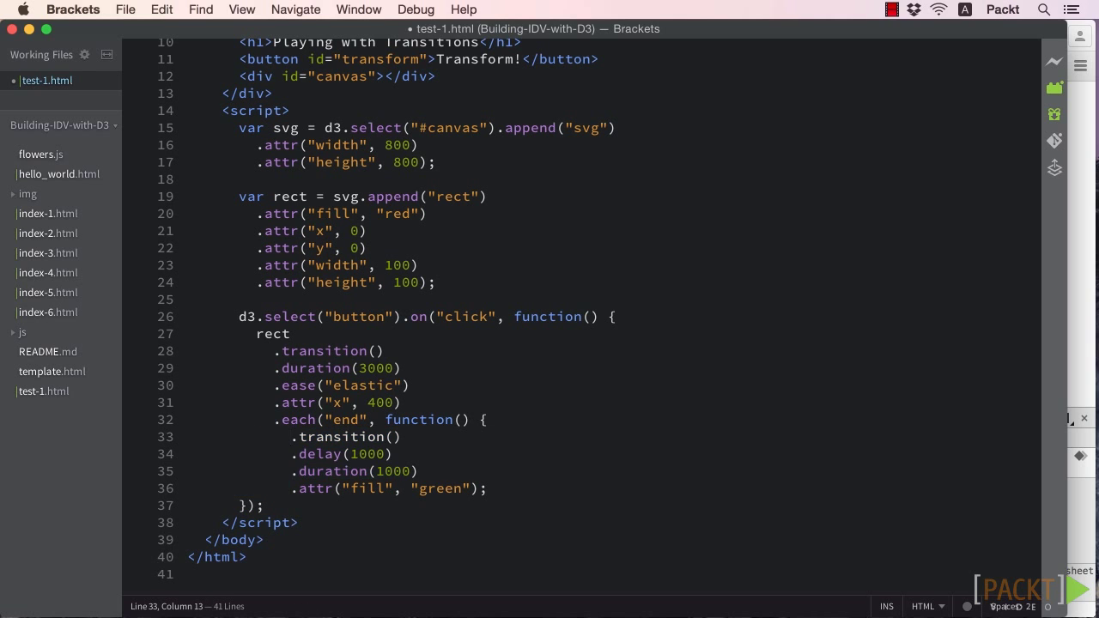
{"action": "type", "text": "d3.select"}
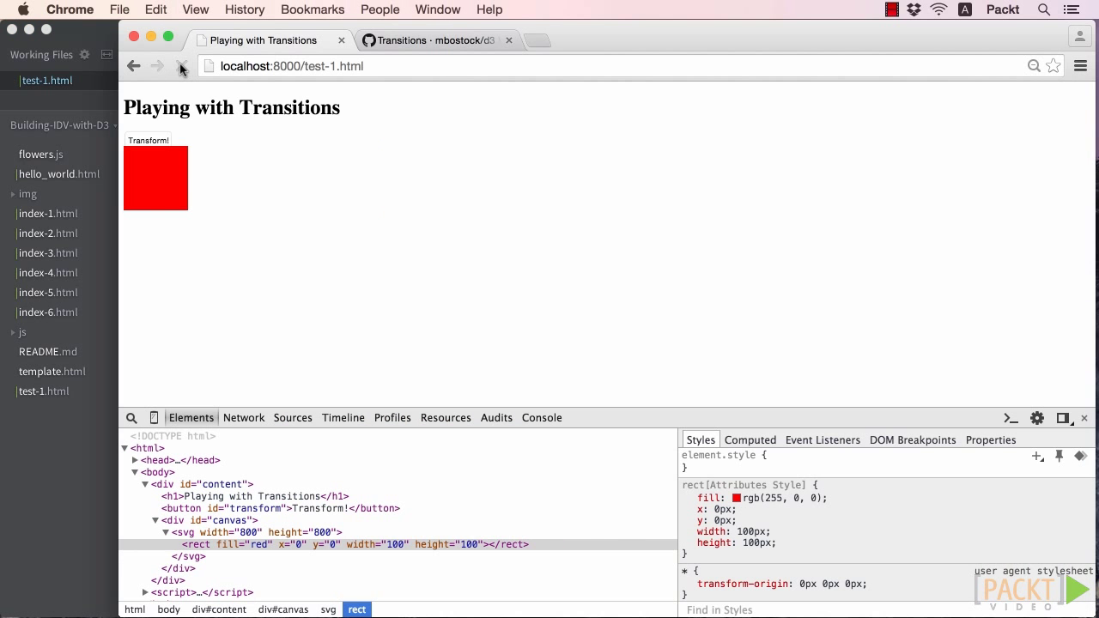
- Reload test-1.html in Chrome and replay the red square's slide transition with Transform!
{"action": "left_click", "coordinate": [148, 140]}
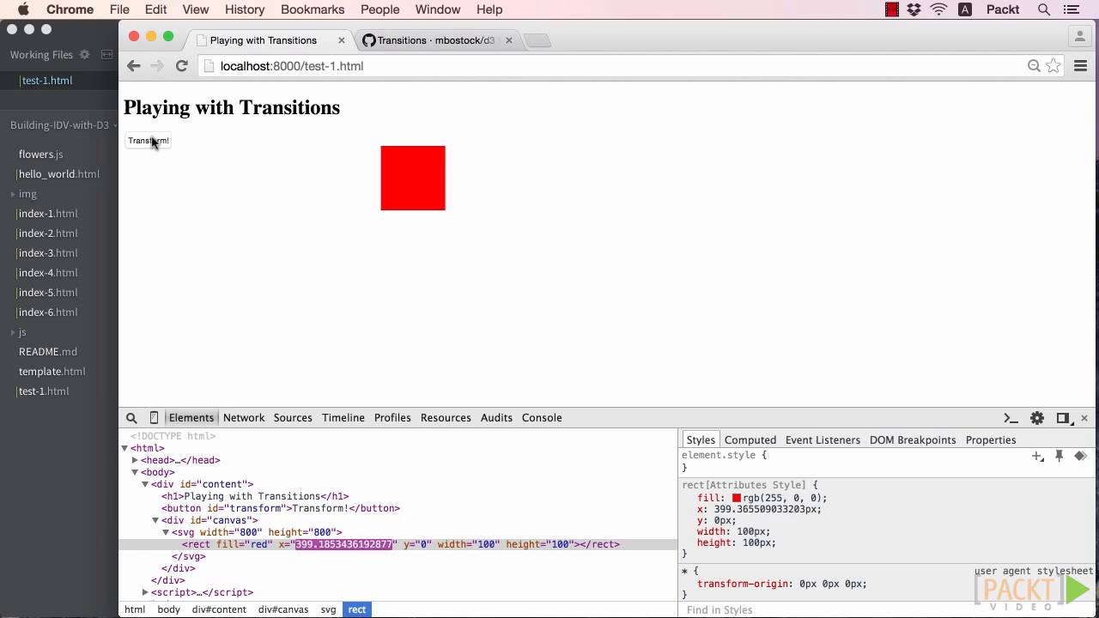
{"action": "left_click", "coordinate": [148, 140]}
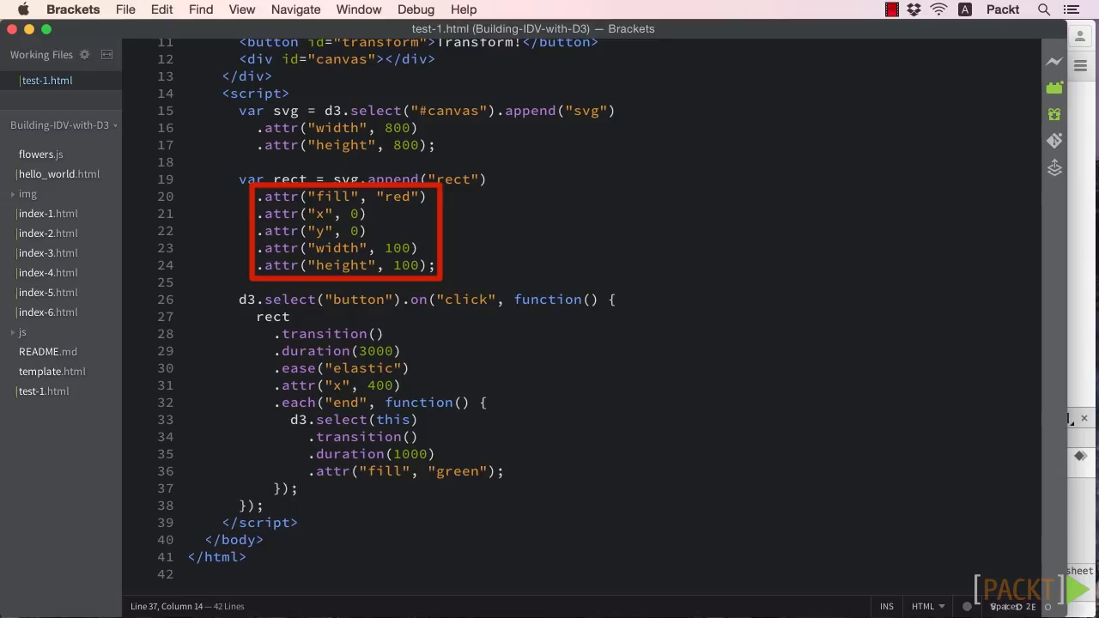
- Add .attr("rx", 50) and .attr("ry", 50) before the green fill in the end callback, and save
{"action": "left_click", "coordinate": [295, 489]}
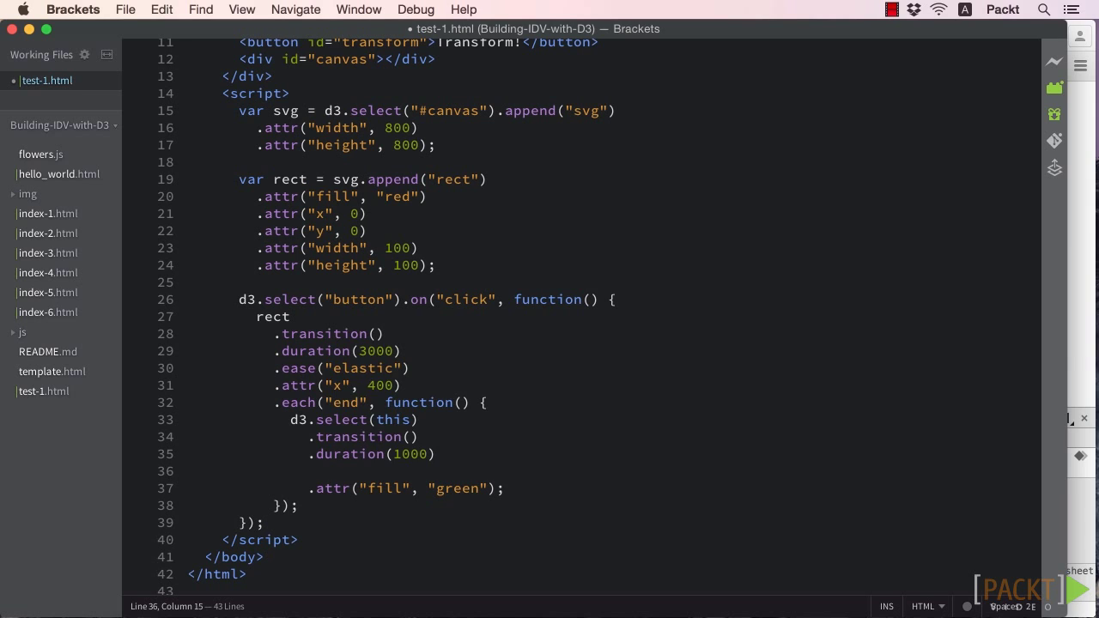
{"action": "type", "text": ".attr(\"rx"}
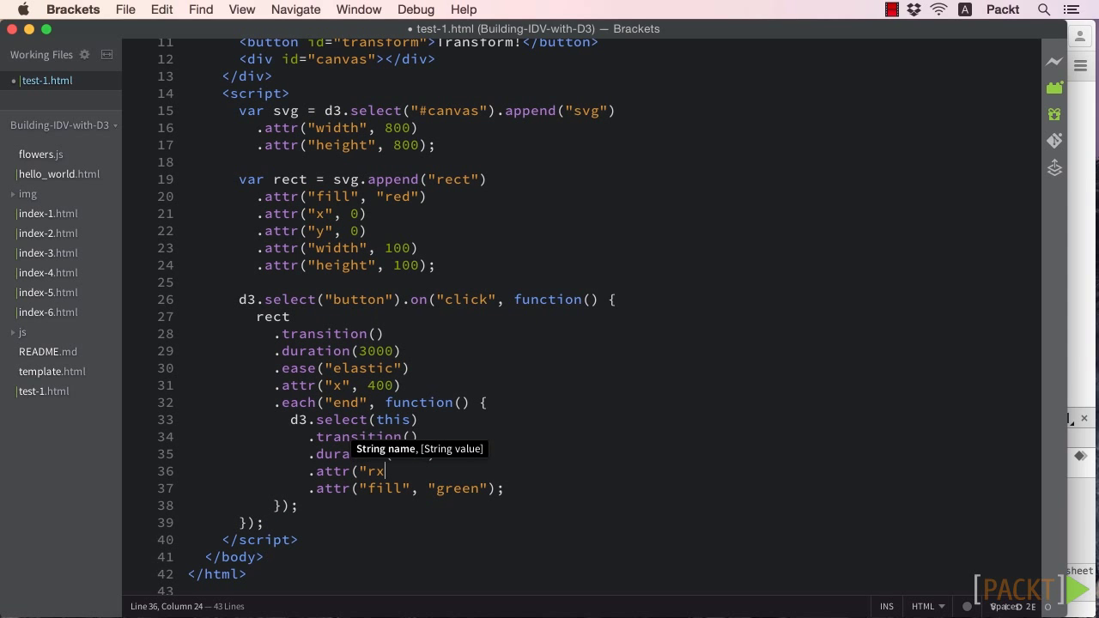
{"action": "type", "text": "\", 50"}
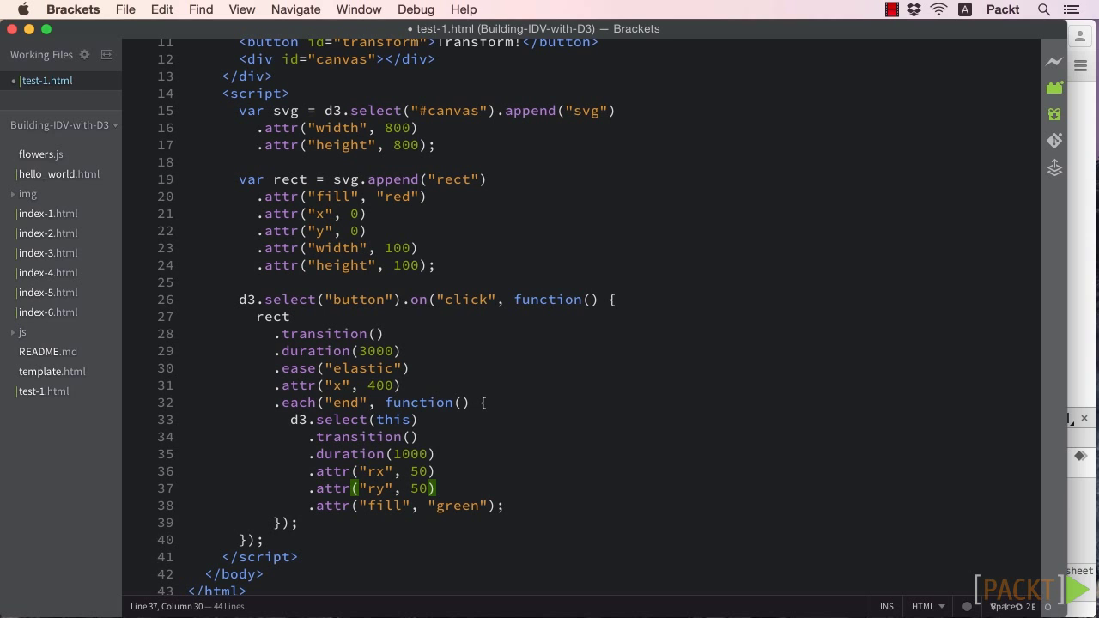
{"action": "key", "text": "cmd+s"}
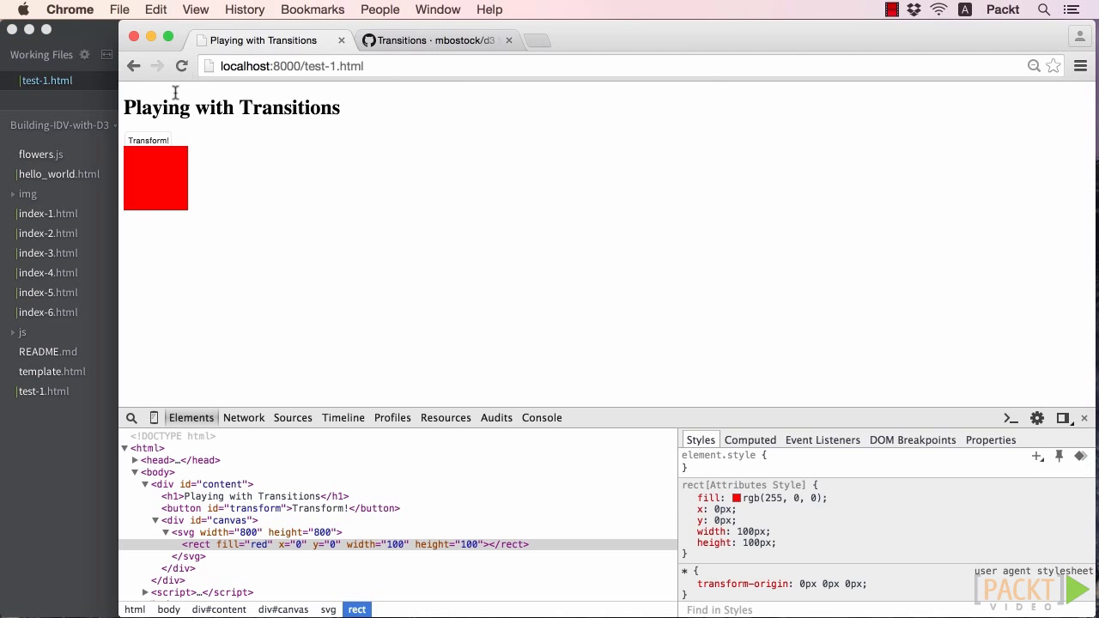
- Reload and run Transform! twice, confirming the square becomes a green circle with rx and ry 50
{"action": "left_click", "coordinate": [148, 140]}
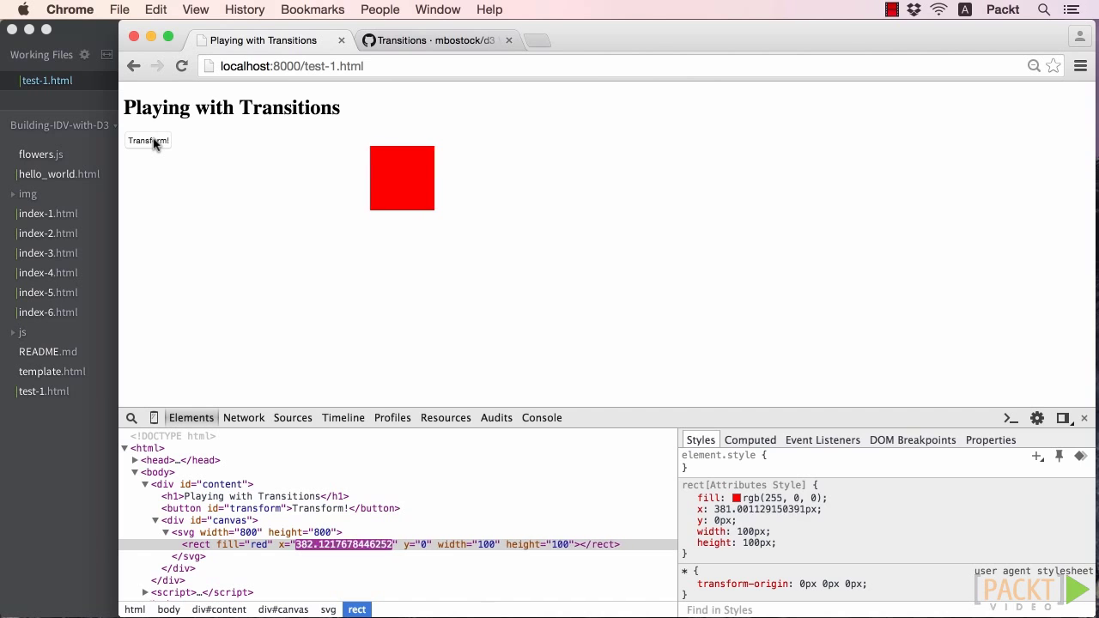
{"action": "left_click", "coordinate": [148, 139]}
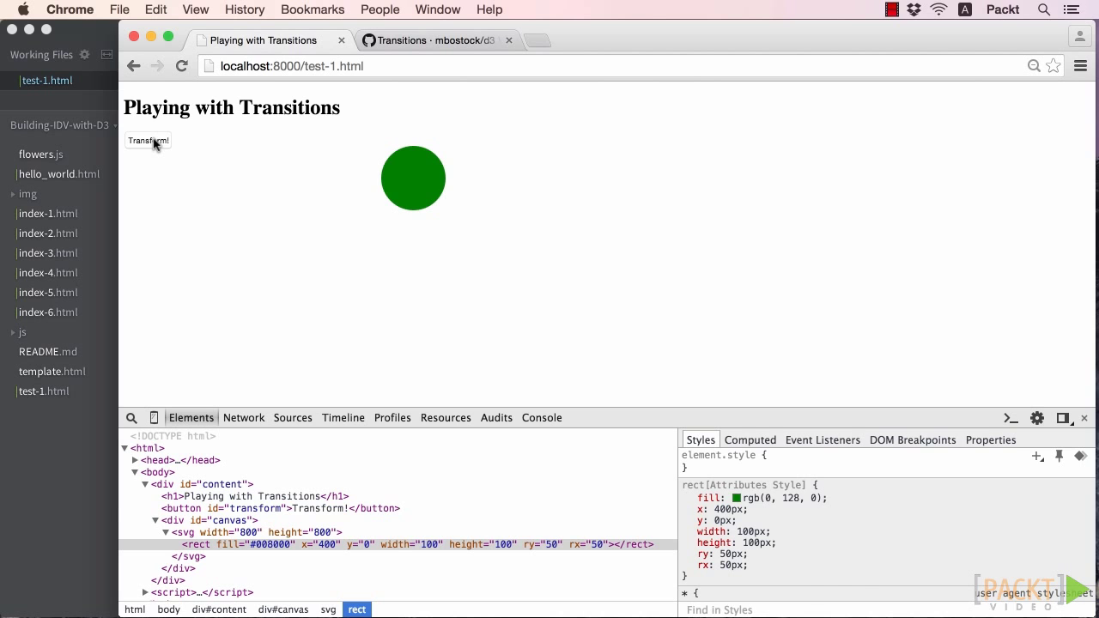
{"action": "left_click", "coordinate": [148, 139]}
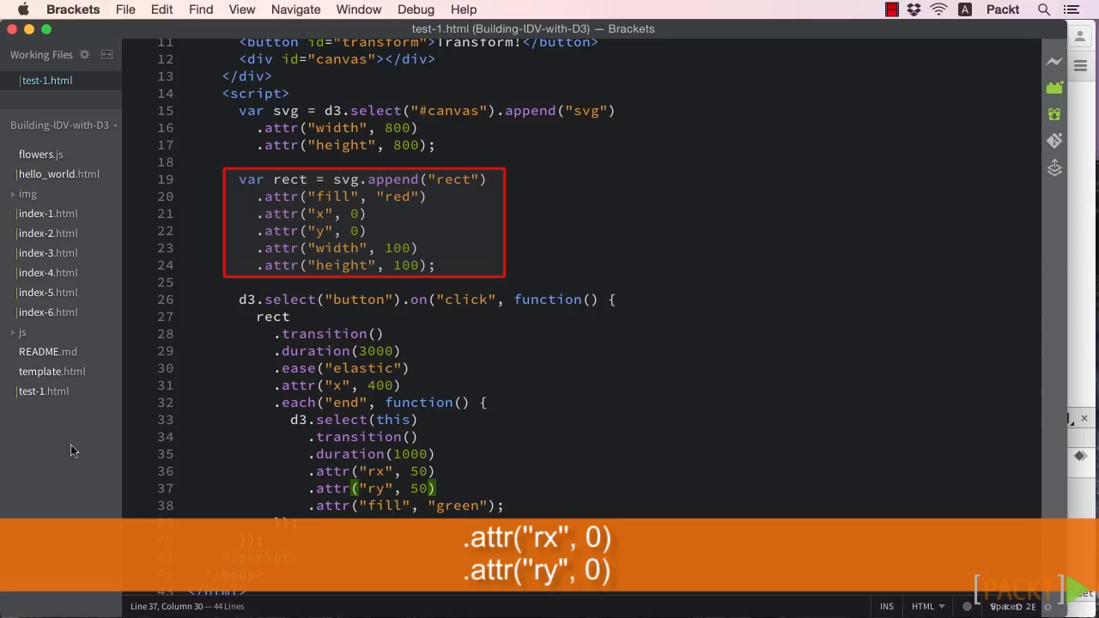
- Begin an .each("start", function() { callback ahead of the end callback
{"action": "type", "text": ".each(\""}
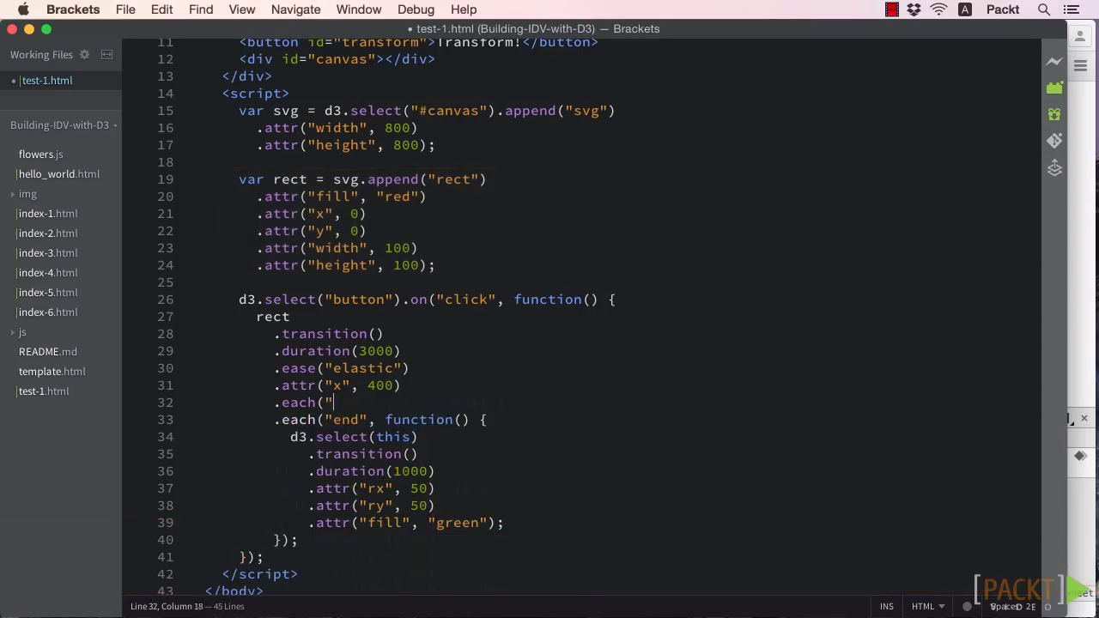
{"action": "type", "text": "\"start\", function() {"}
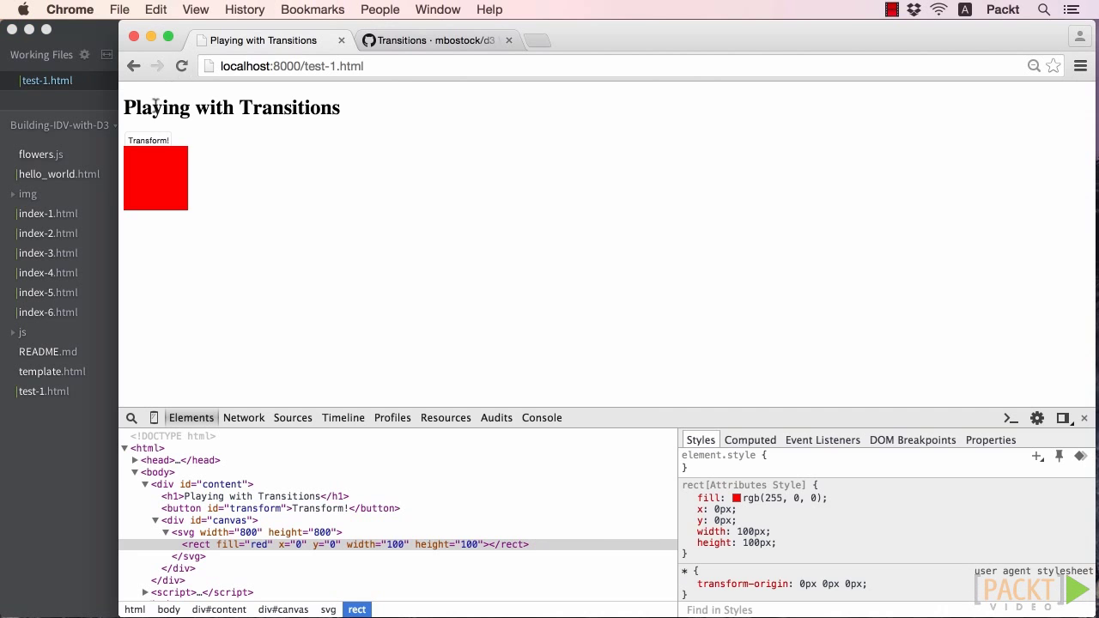
- Reload and rerun the slide, checking the rect starts with rx="0" and ry="0"
{"action": "left_click", "coordinate": [148, 140]}
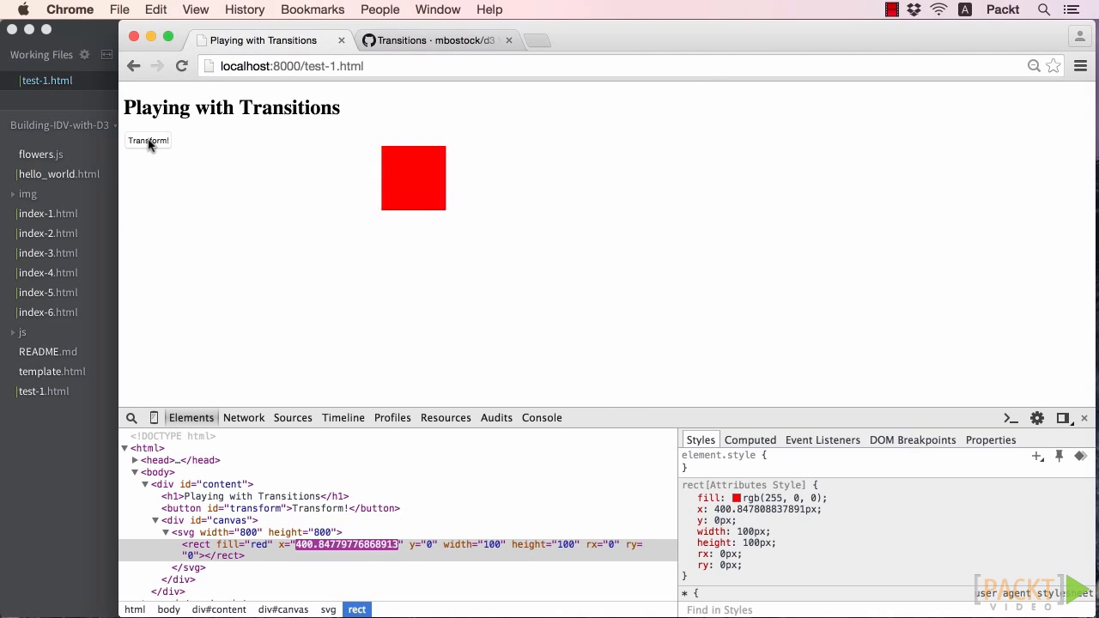
{"action": "left_click", "coordinate": [148, 140]}
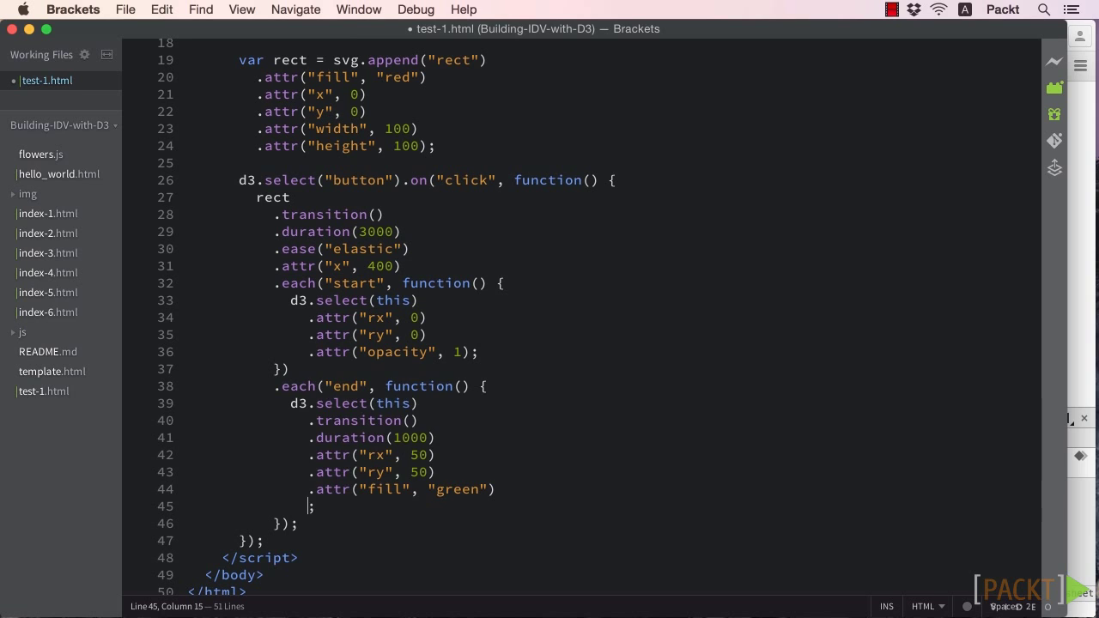
- Start another .each(" call to chain a further step after the green fill
{"action": "type", "text": ".each(\""}
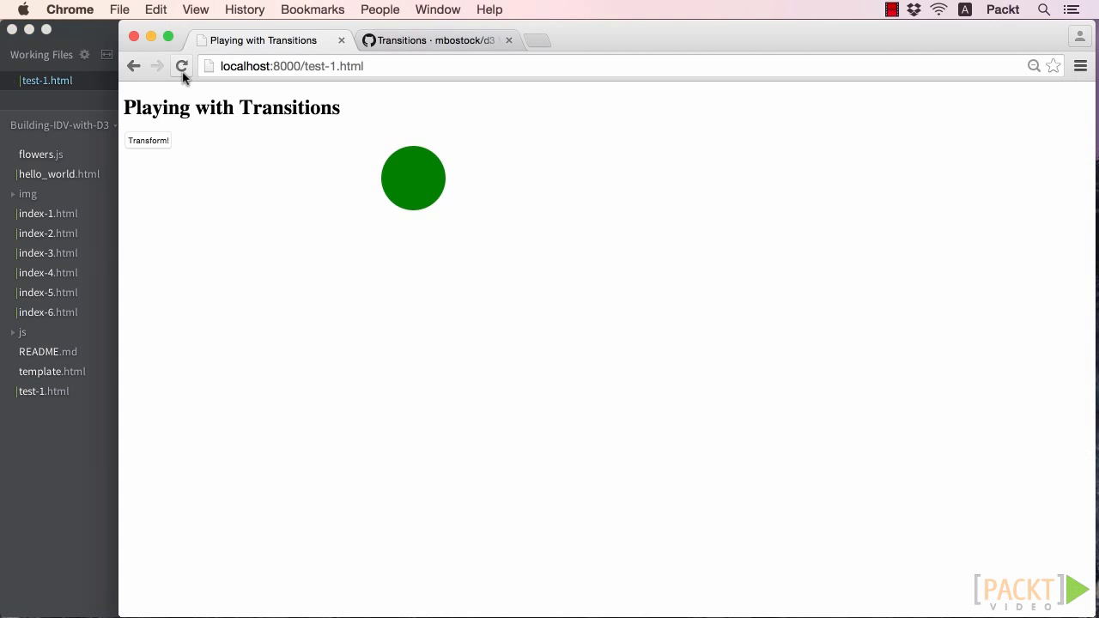
- Reload and run the full chain: the square slides, turns into a green circle, then vanishes
{"action": "left_click", "coordinate": [148, 140]}
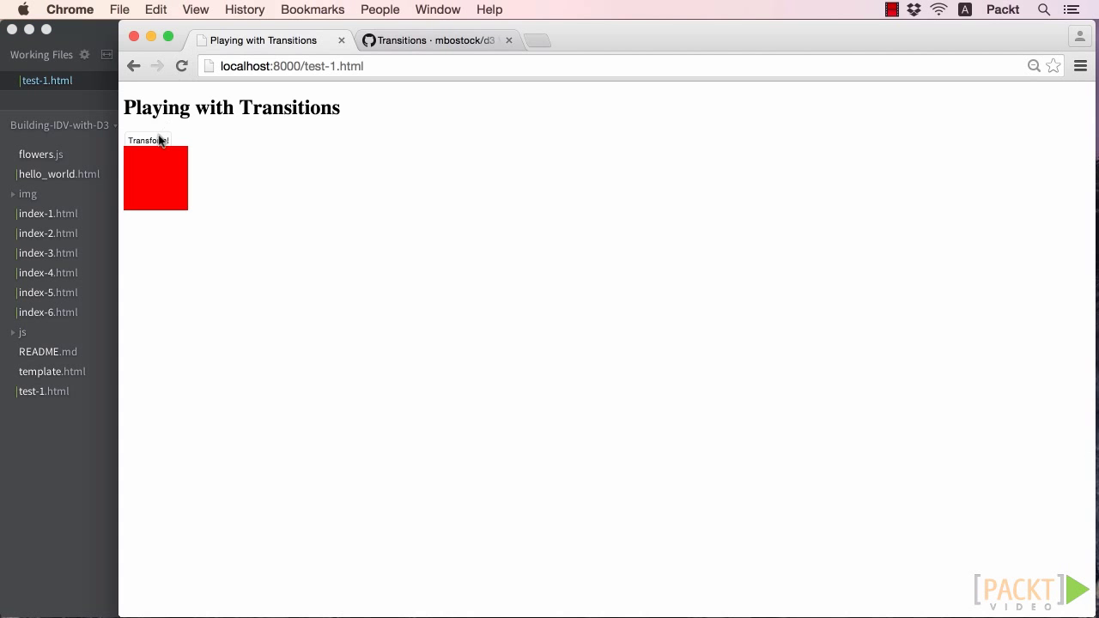
{"action": "left_click", "coordinate": [148, 140]}
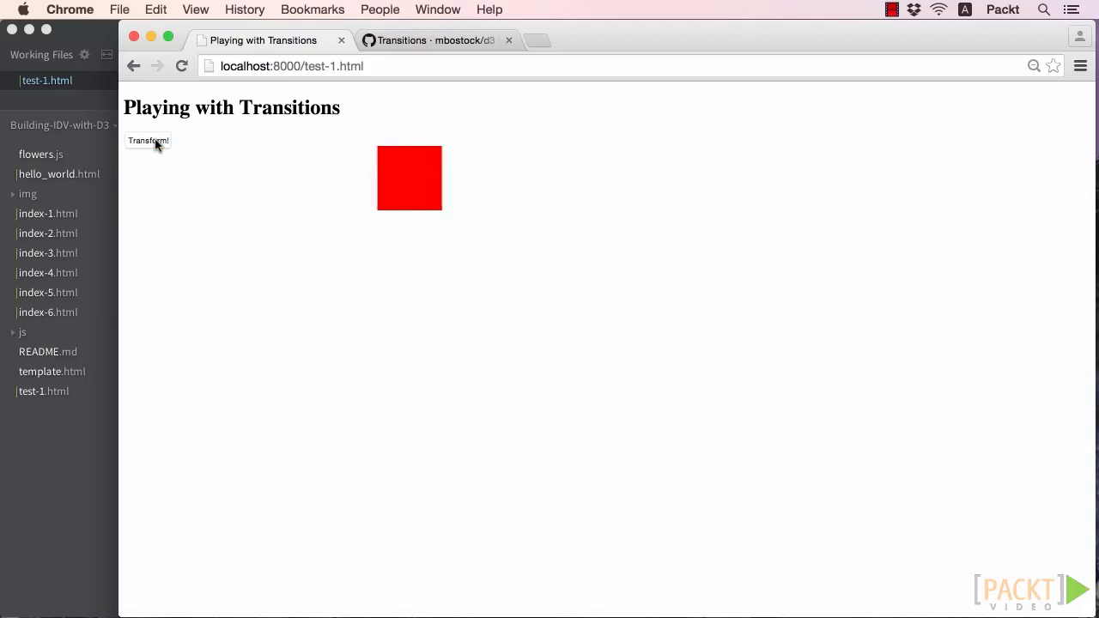
{"action": "left_click", "coordinate": [148, 140]}
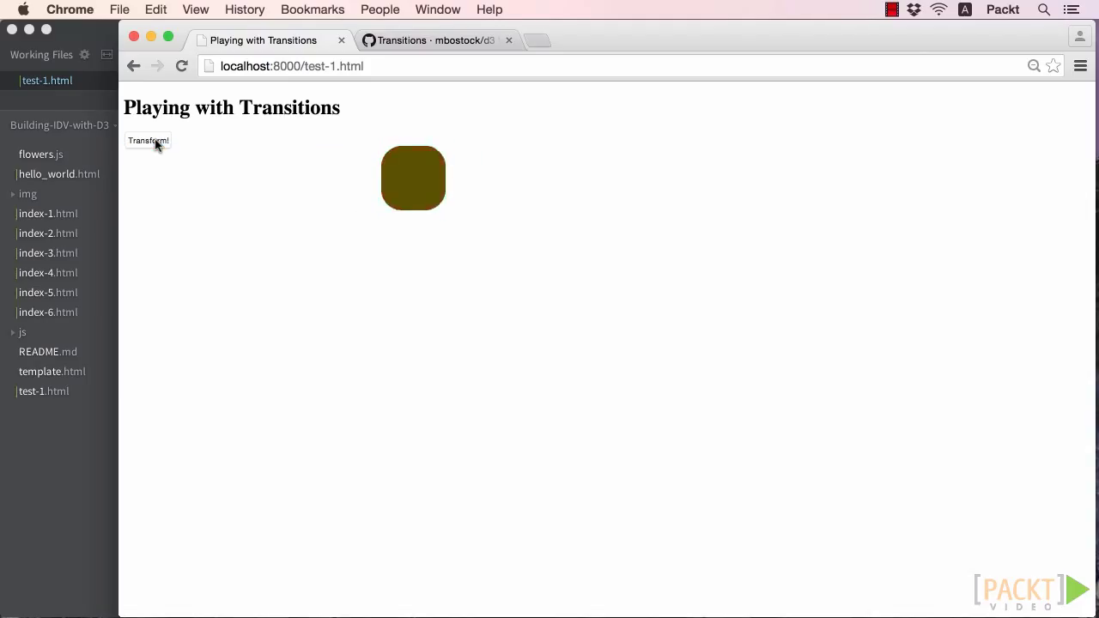
{"action": "left_click", "coordinate": [147, 140]}
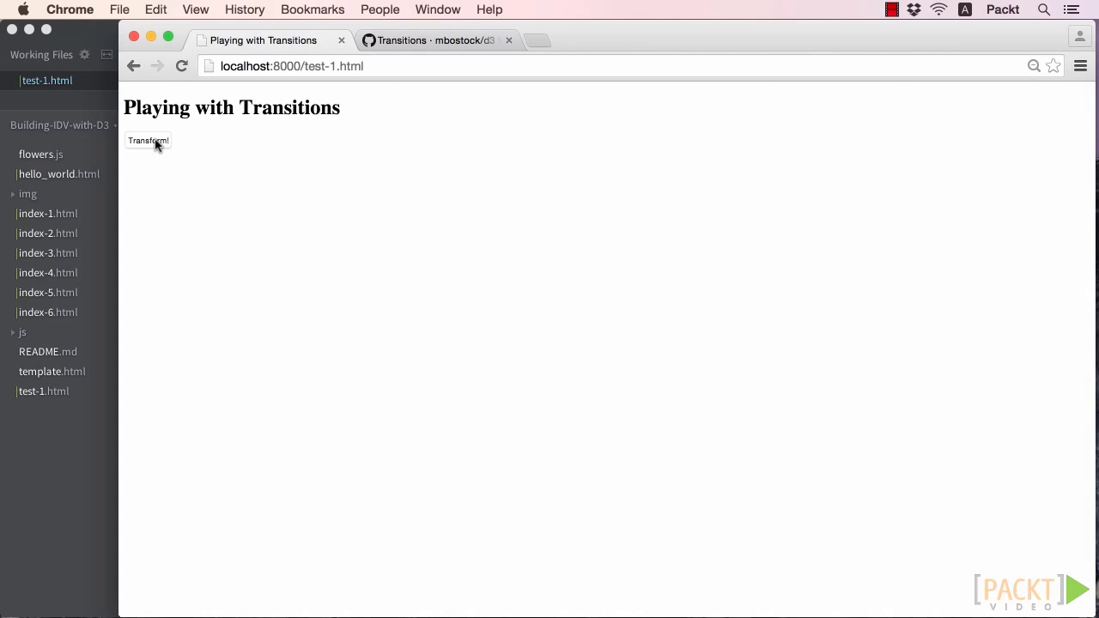
- Reload again and replay the chained animation, leaving only the Transform! button
{"action": "left_click", "coordinate": [181, 66]}
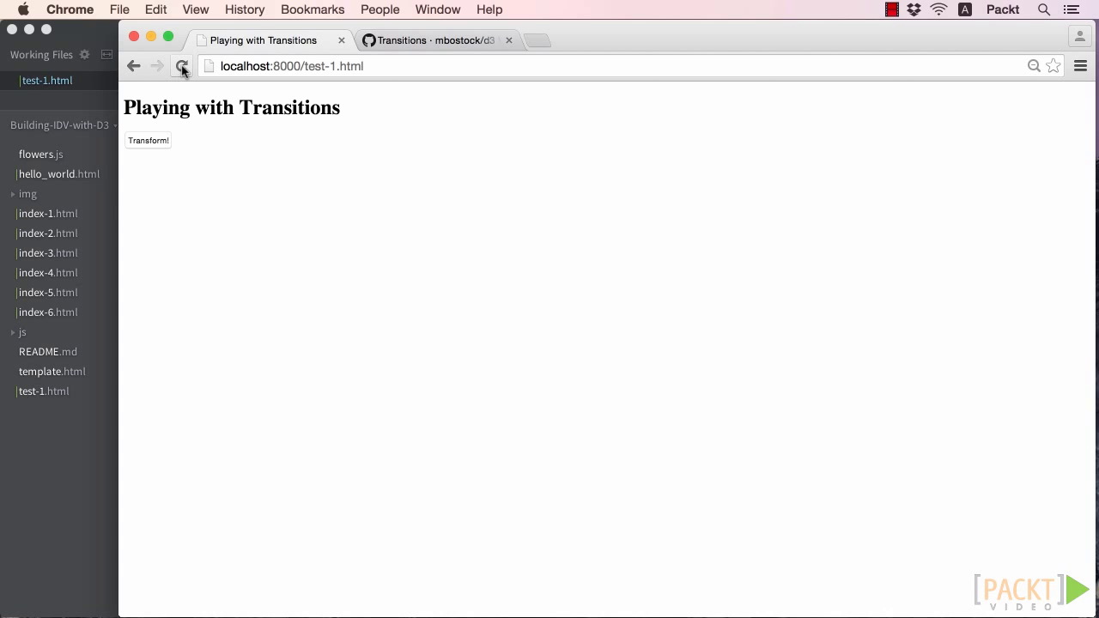
{"action": "left_click", "coordinate": [147, 140]}
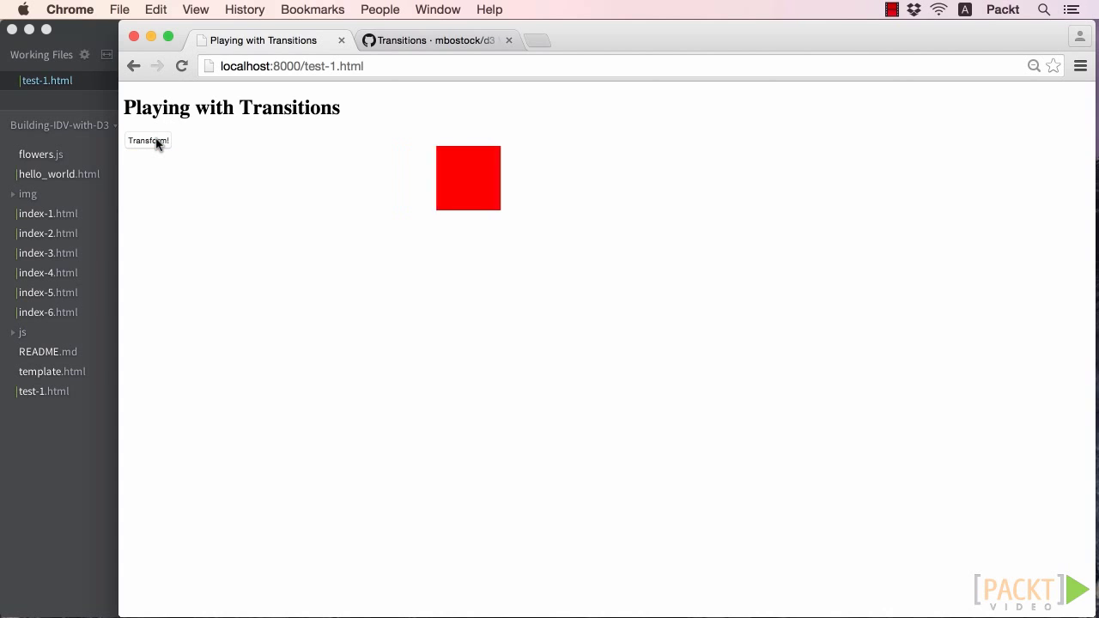
{"action": "left_click", "coordinate": [148, 140]}
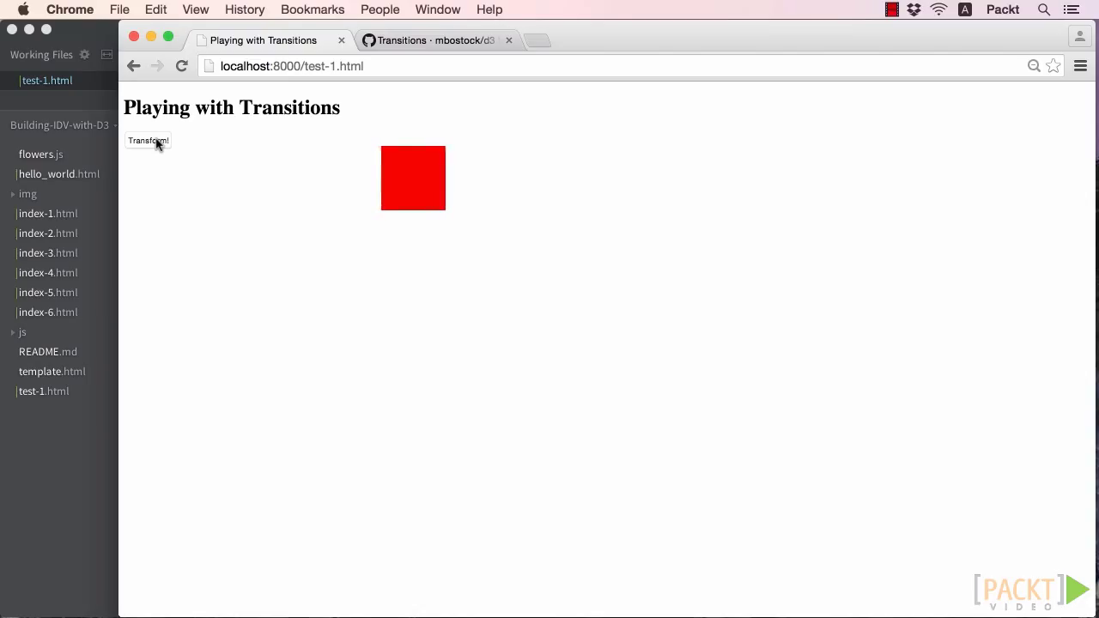
{"action": "left_click", "coordinate": [148, 140]}
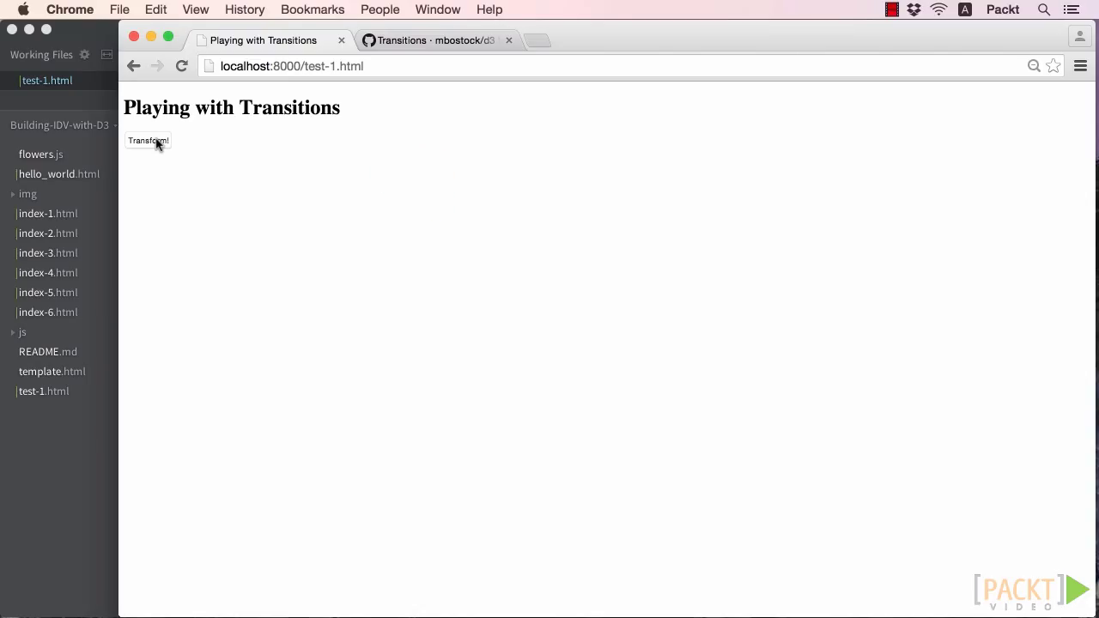